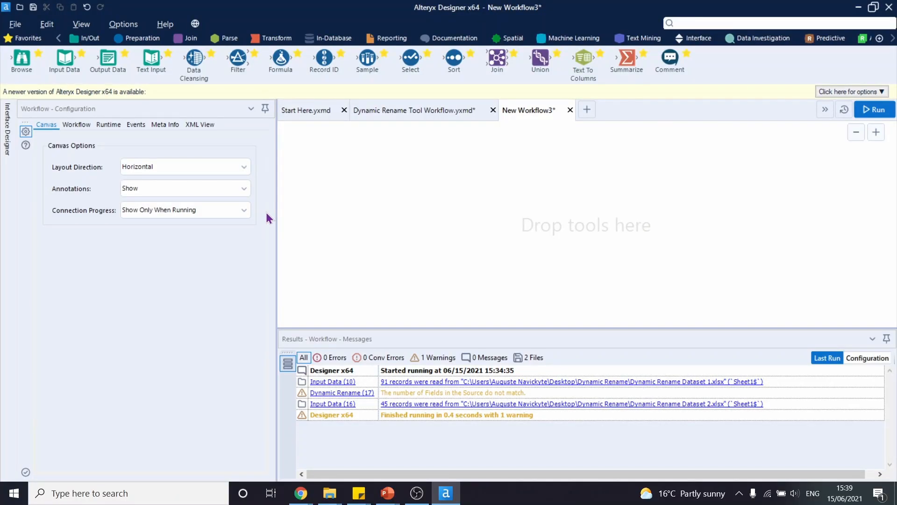
Add an Input Data tool reading Sheet1 of Dynamic Rename Dataset 1.xlsx
drag(64, 59, 326, 175)
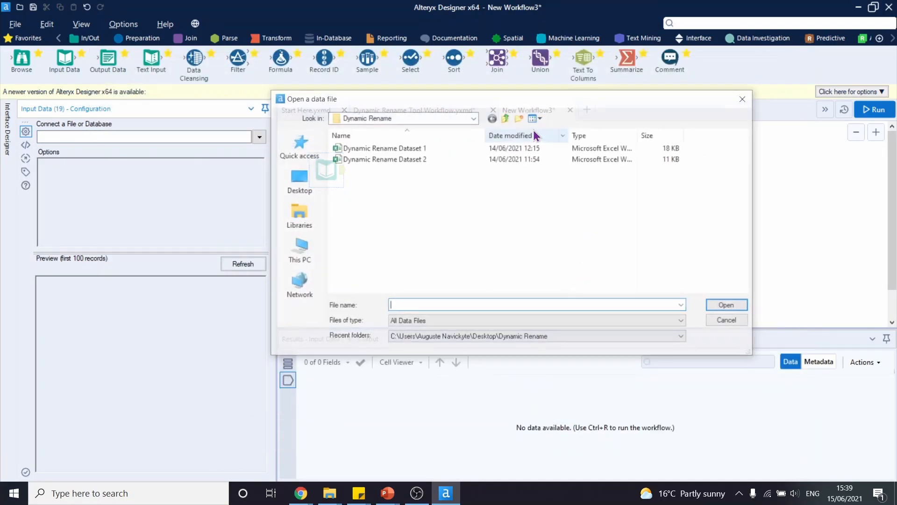
mouse_move(382, 147)
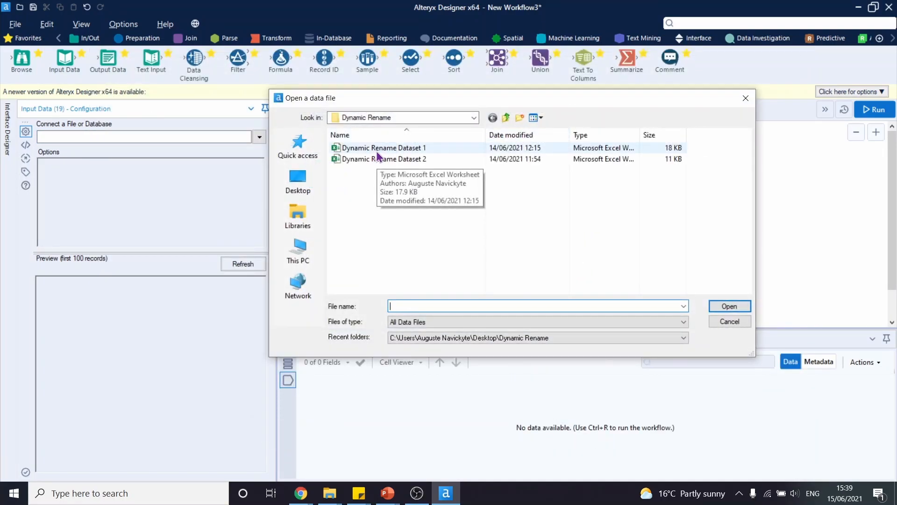
click(385, 148)
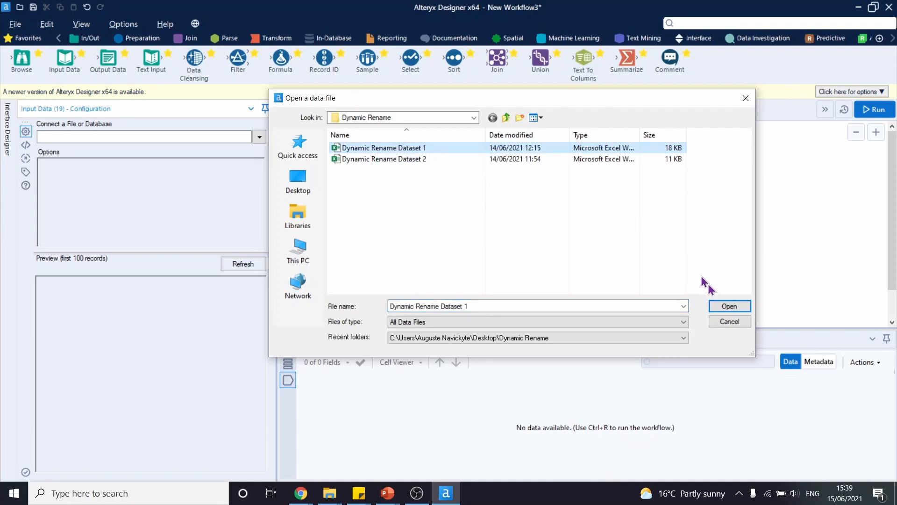
click(728, 305)
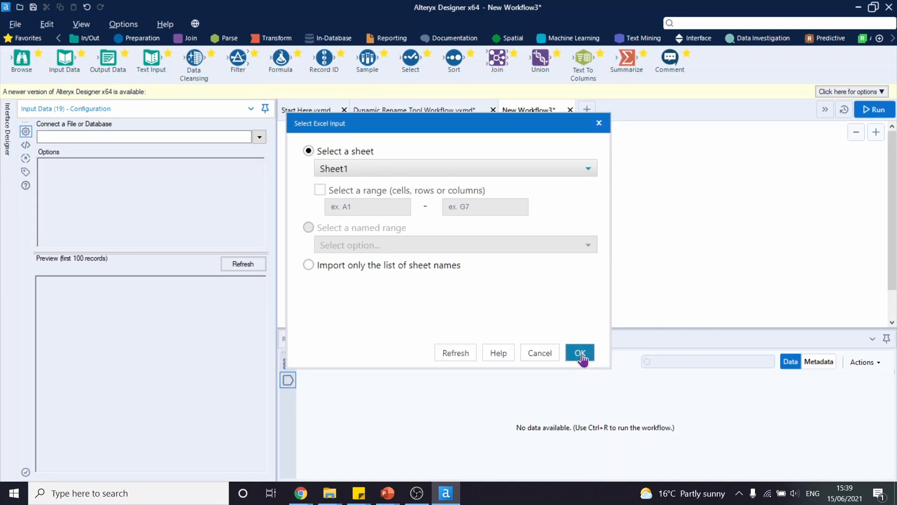
click(579, 352)
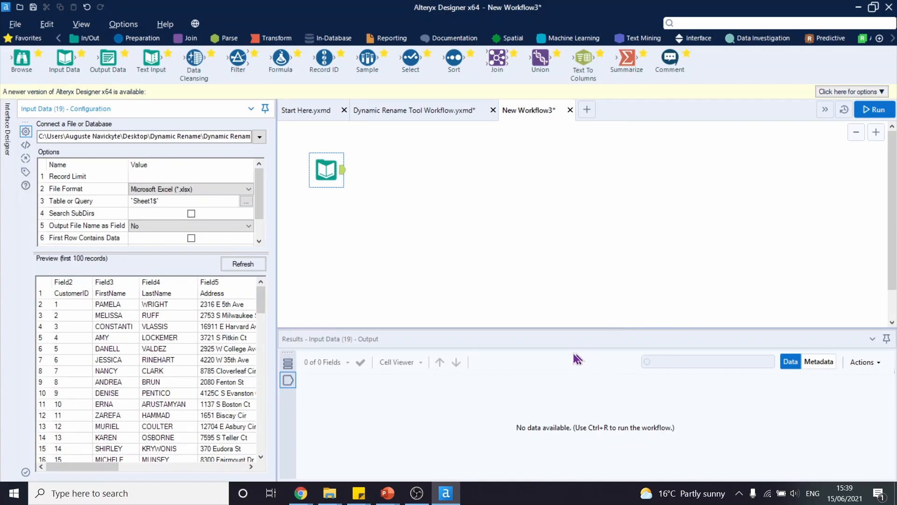
mouse_move(203, 337)
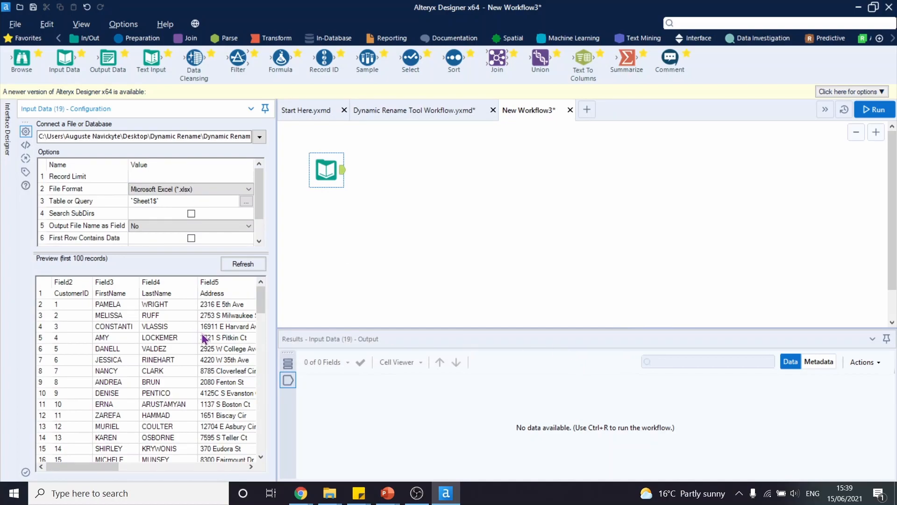
mouse_move(79, 299)
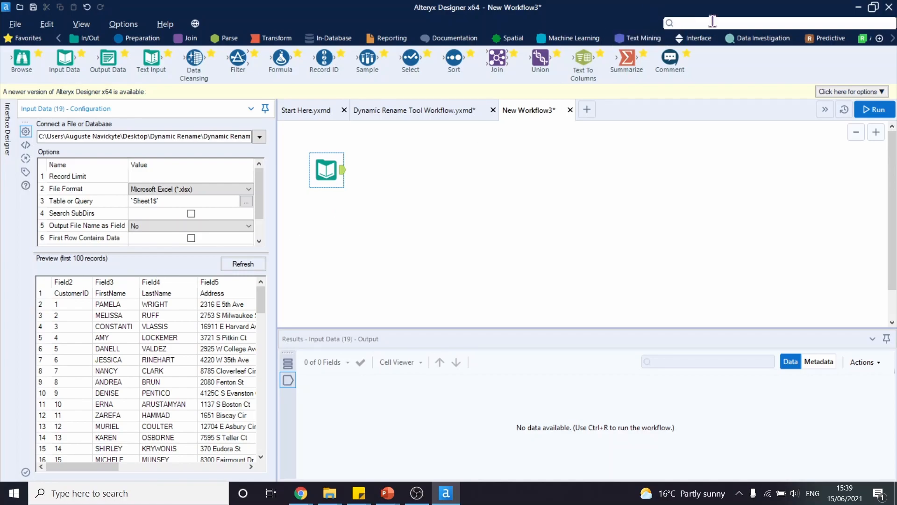
Add a Dynamic Rename taking field names from the first data row and run the workflow
text(dynamic rename)
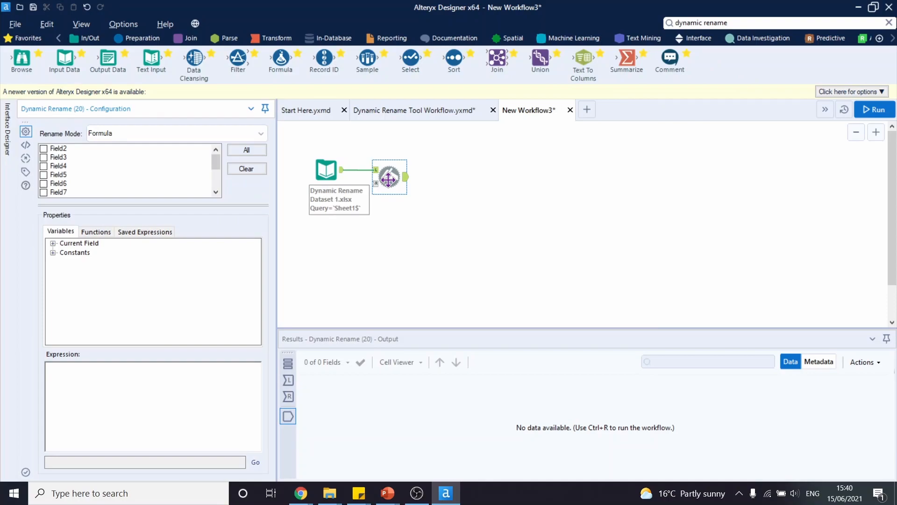
mouse_move(157, 182)
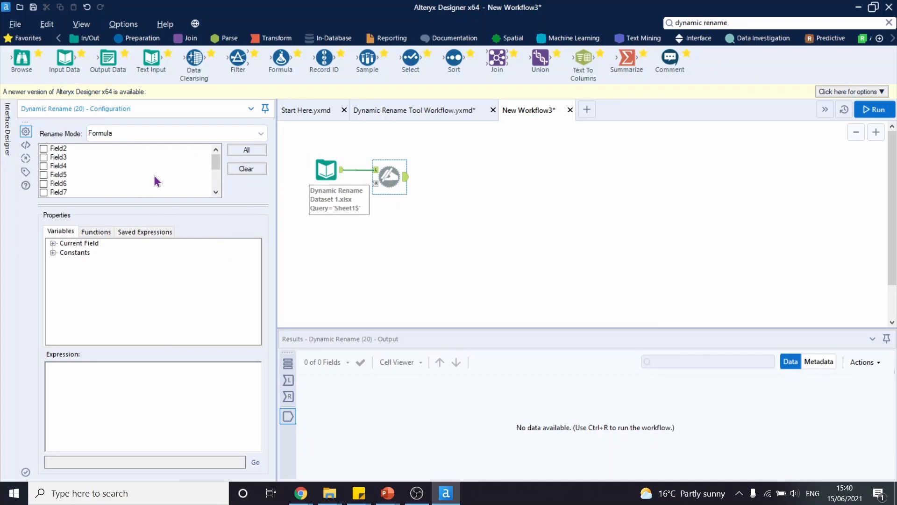
mouse_move(284, 133)
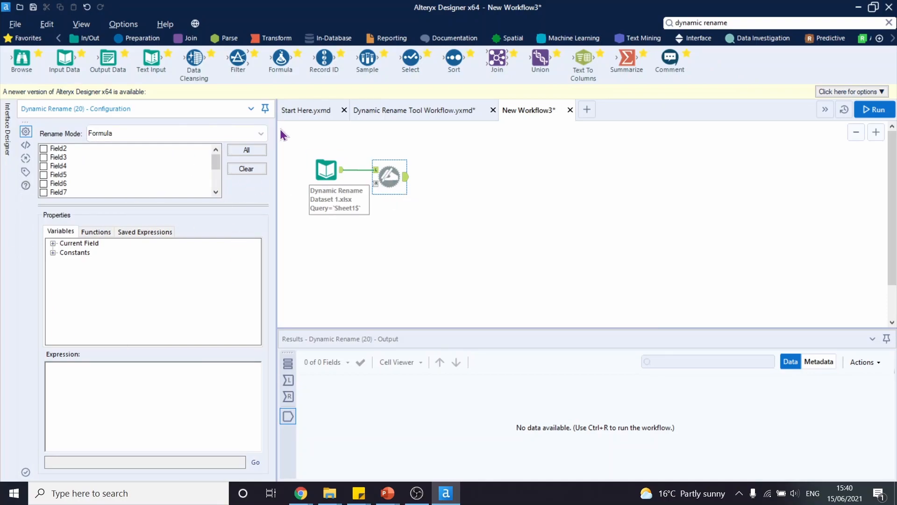
click(260, 133)
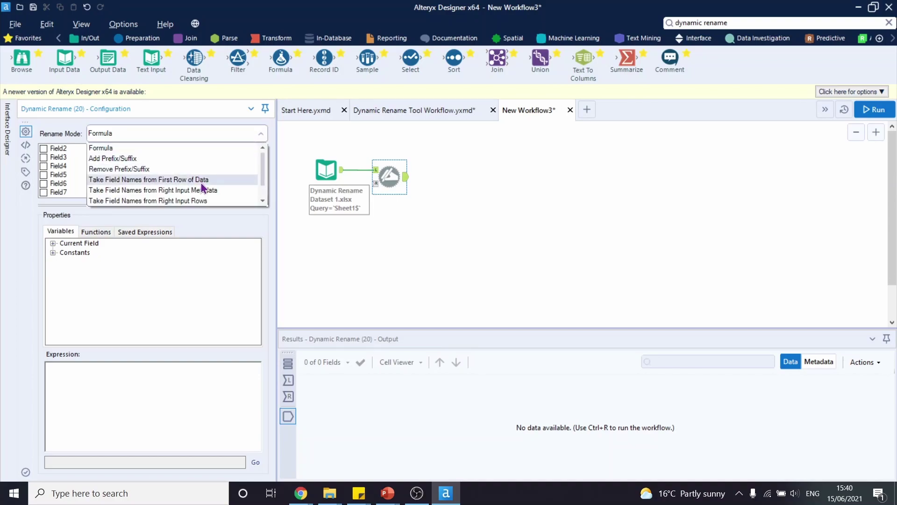
click(149, 179)
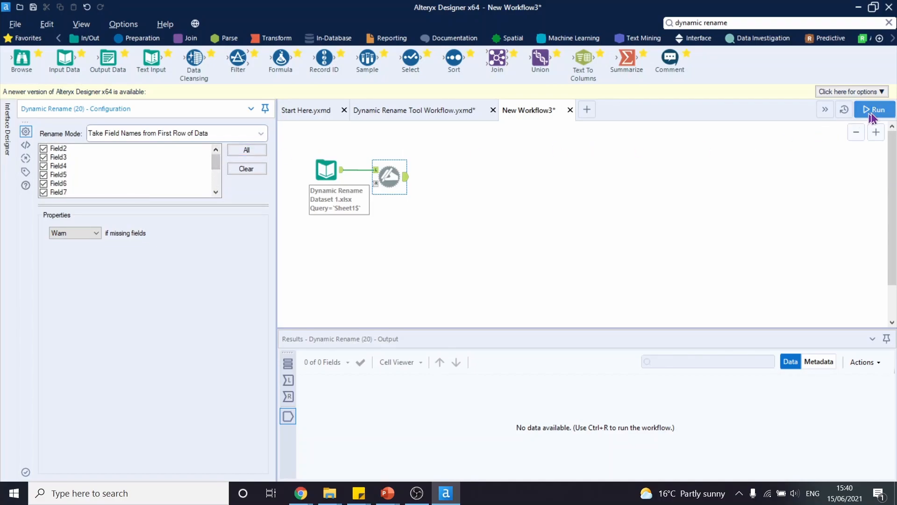
click(873, 109)
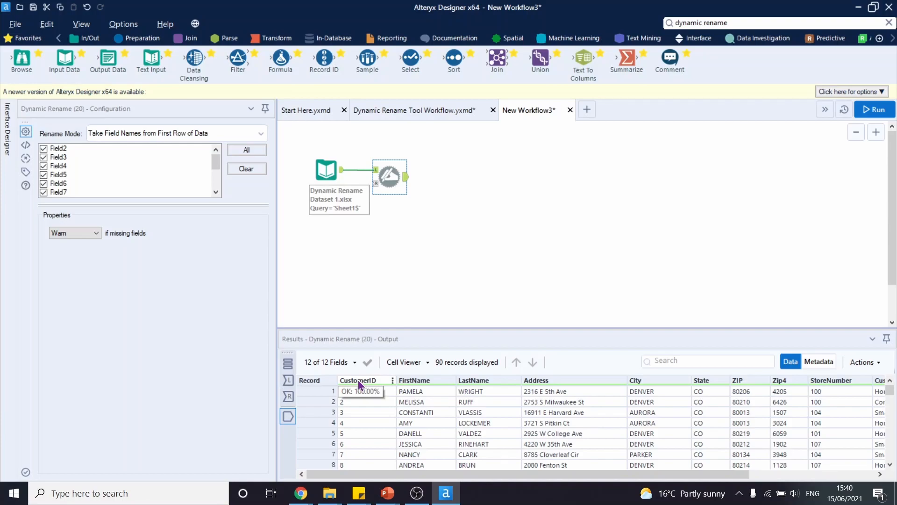
mouse_move(474, 380)
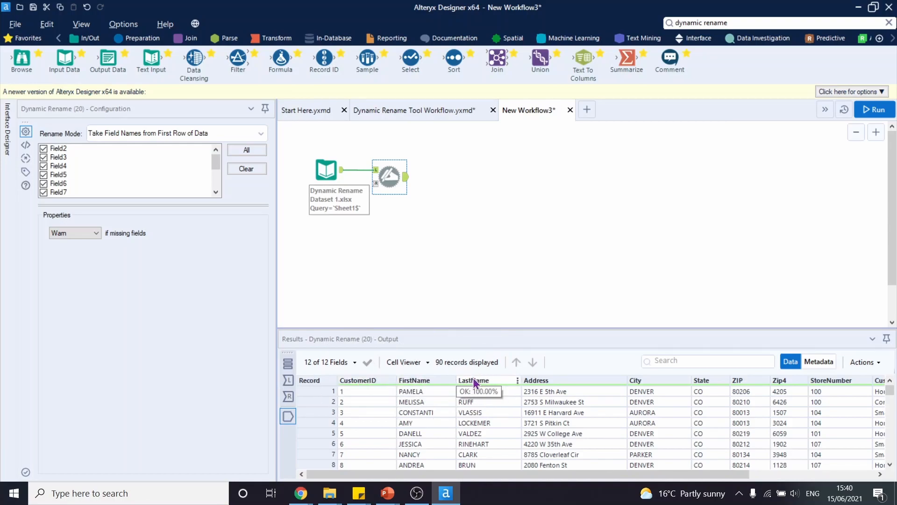
mouse_move(637, 173)
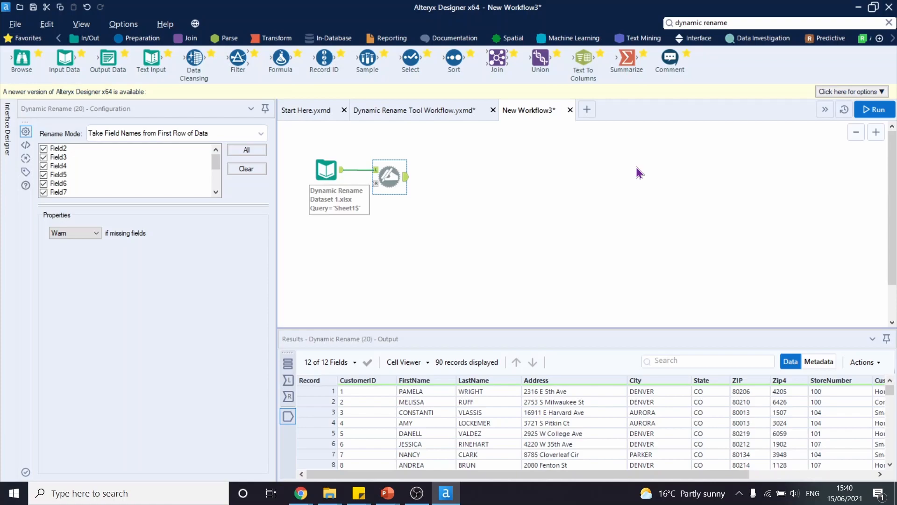
mouse_move(635, 173)
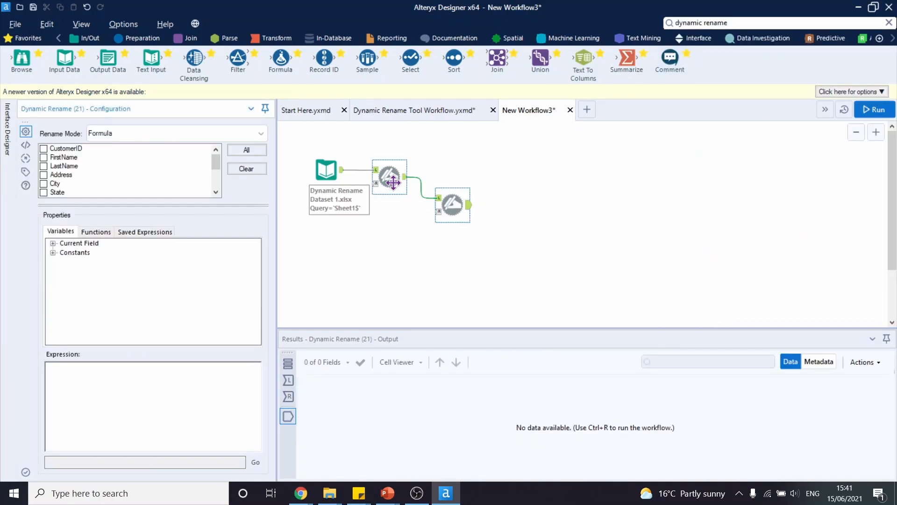
mouse_move(451, 205)
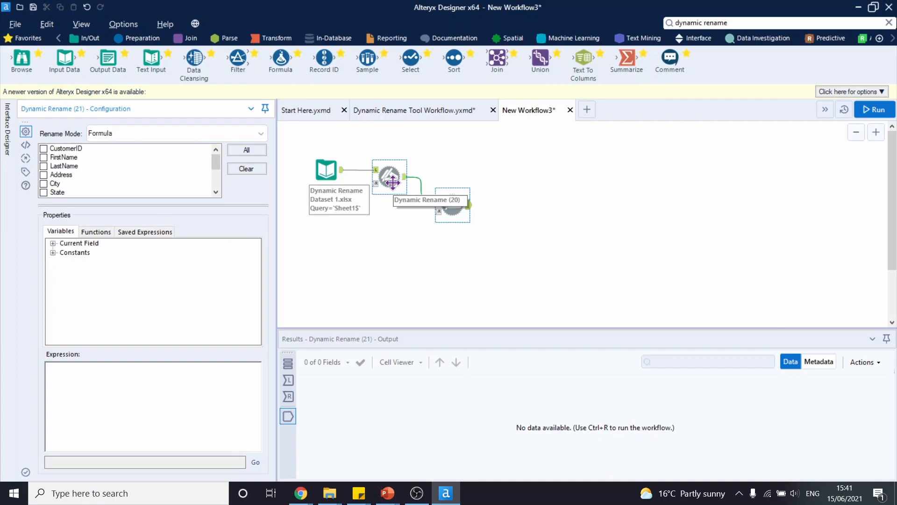
mouse_move(97, 142)
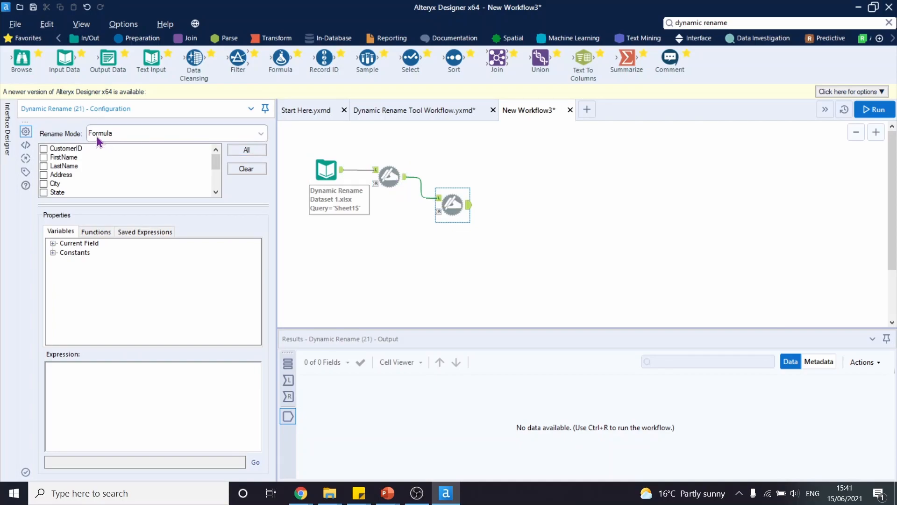
mouse_move(168, 141)
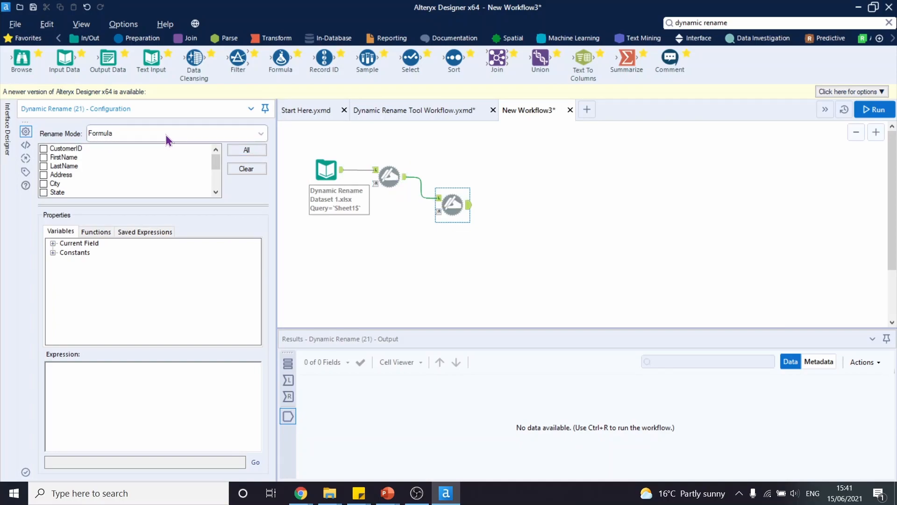
Review the first rename's output, then tick ZIP and Zip4 in the second Dynamic Rename
click(873, 110)
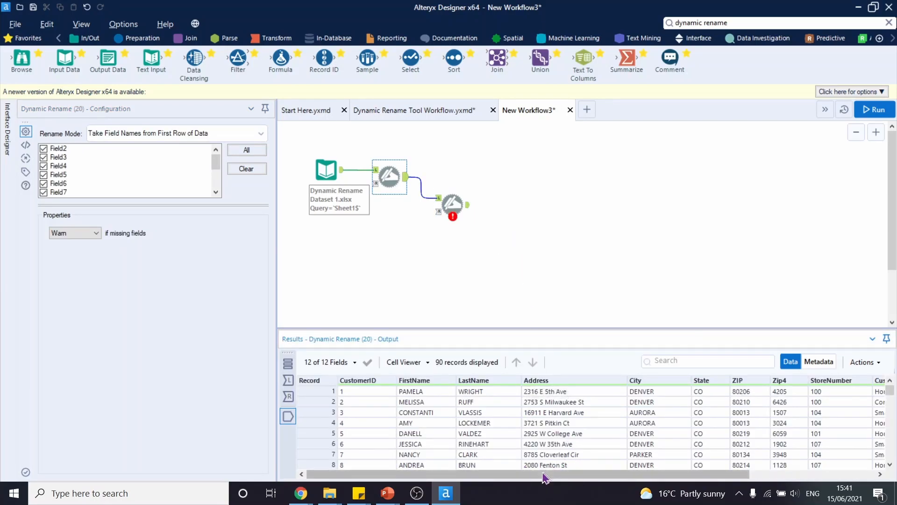
scroll(right, 3)
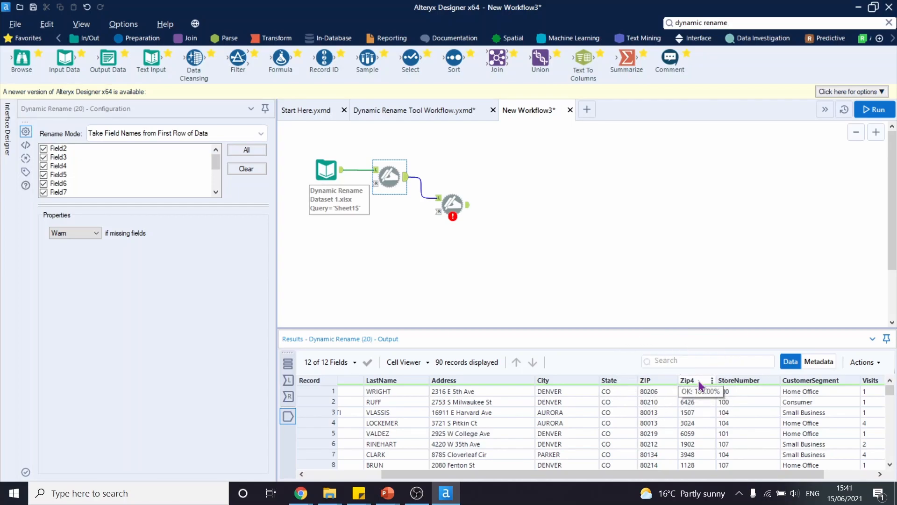
click(452, 203)
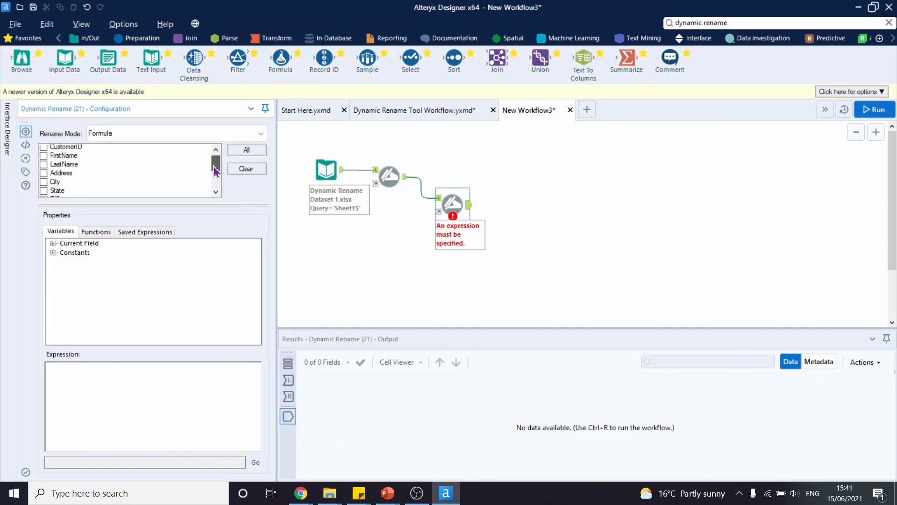
scroll(down, 3)
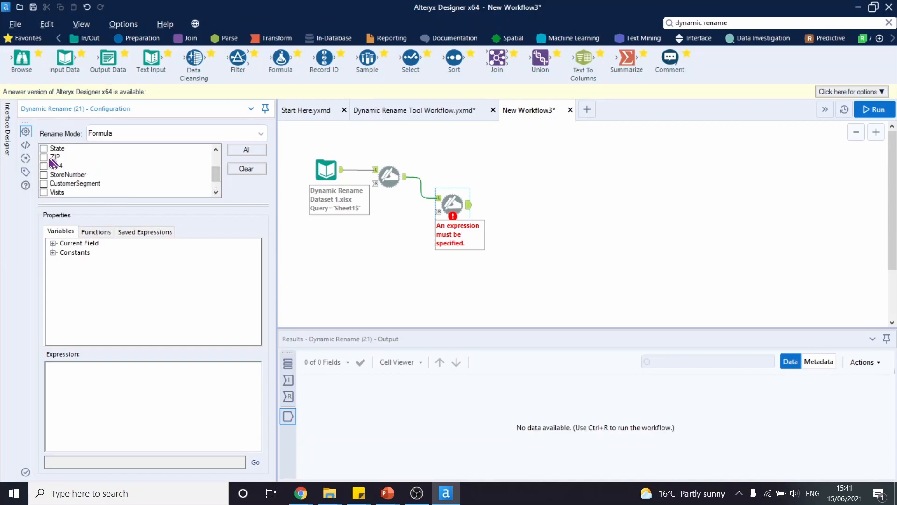
click(44, 157)
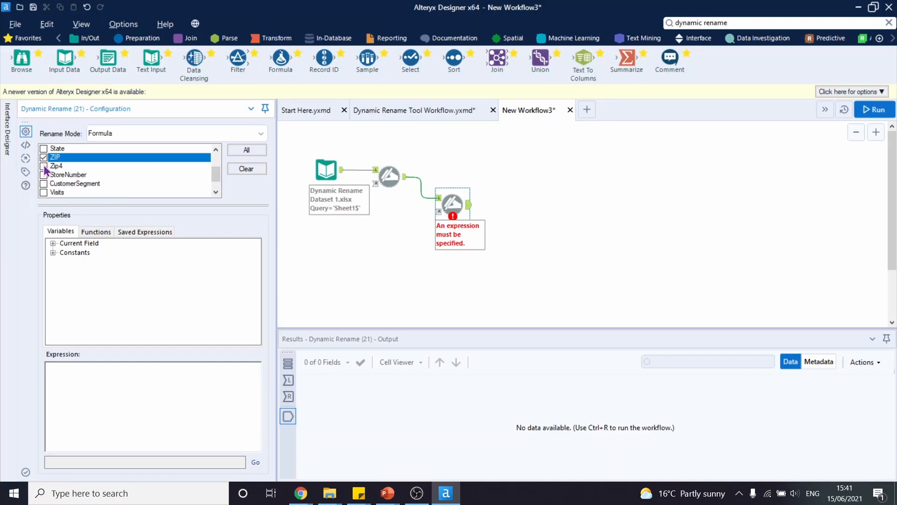
click(43, 166)
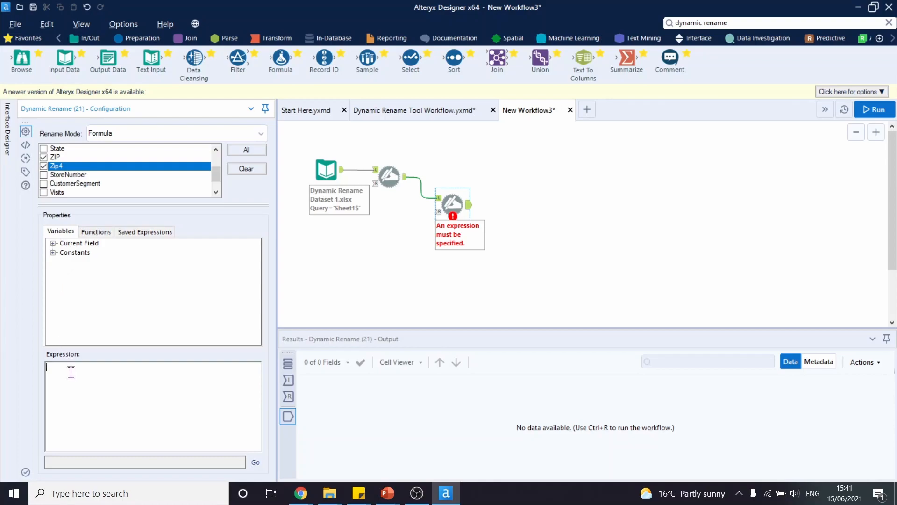
Write the condition: if contains([_CurrentField_],"zip") then [_CurrentField_]
text(if)
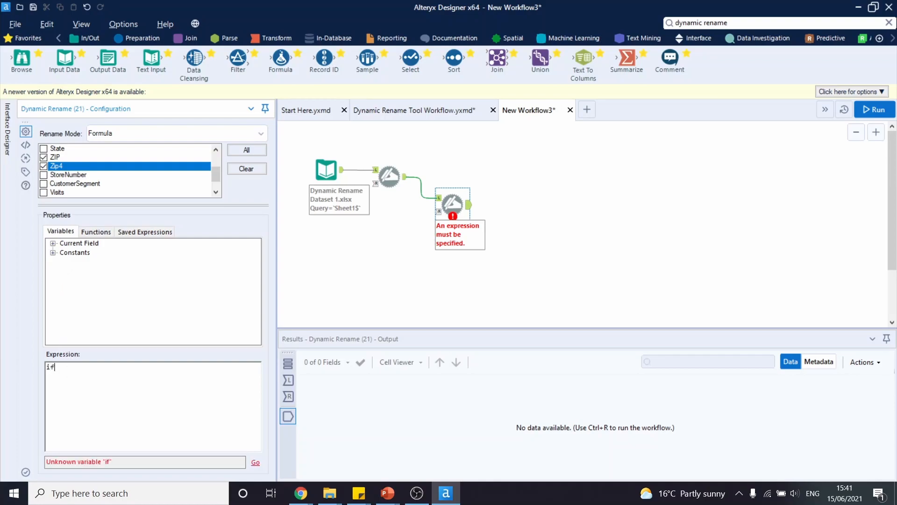
text(cont)
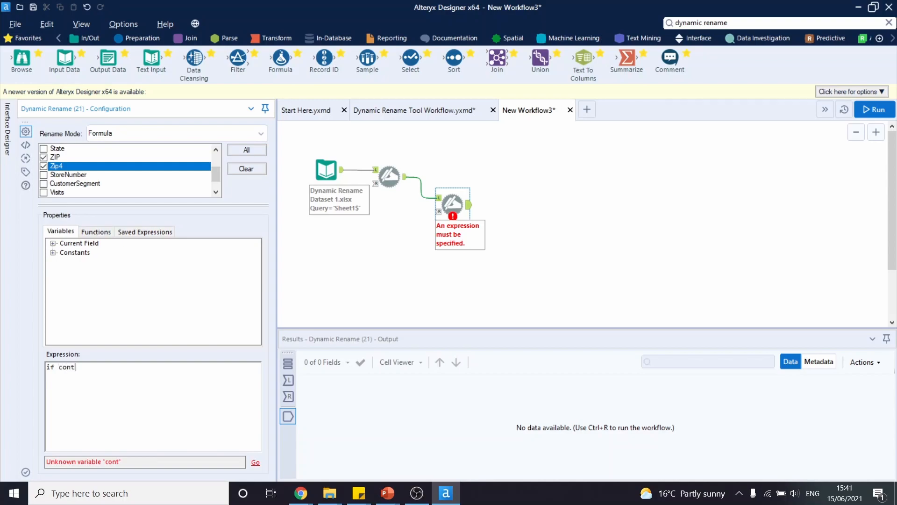
text(ains()
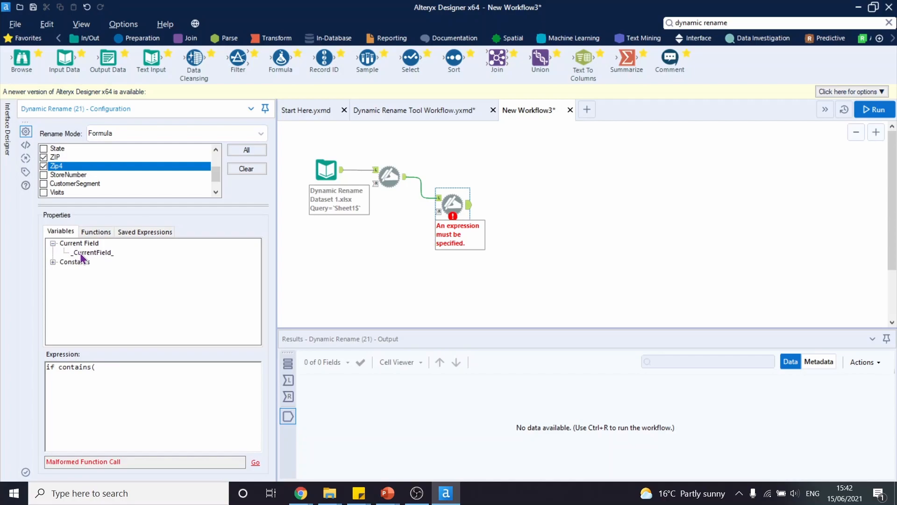
double_click(92, 252)
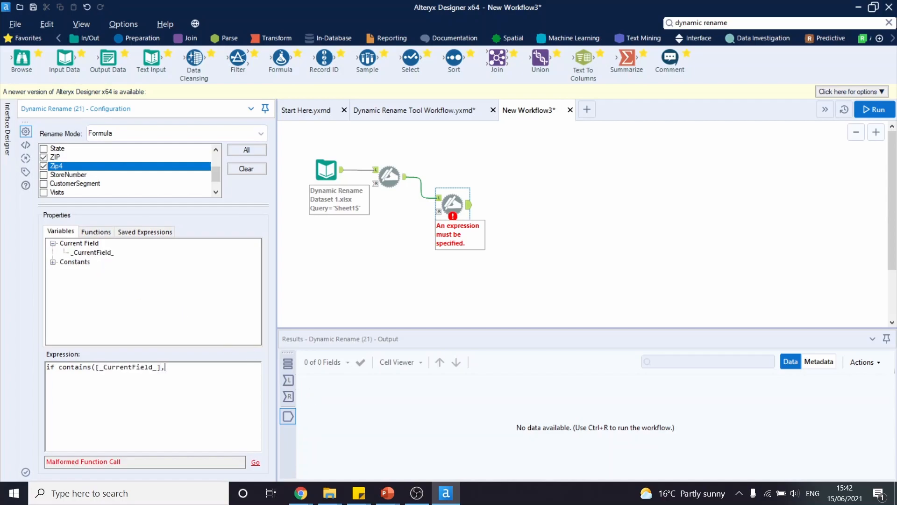
text(")
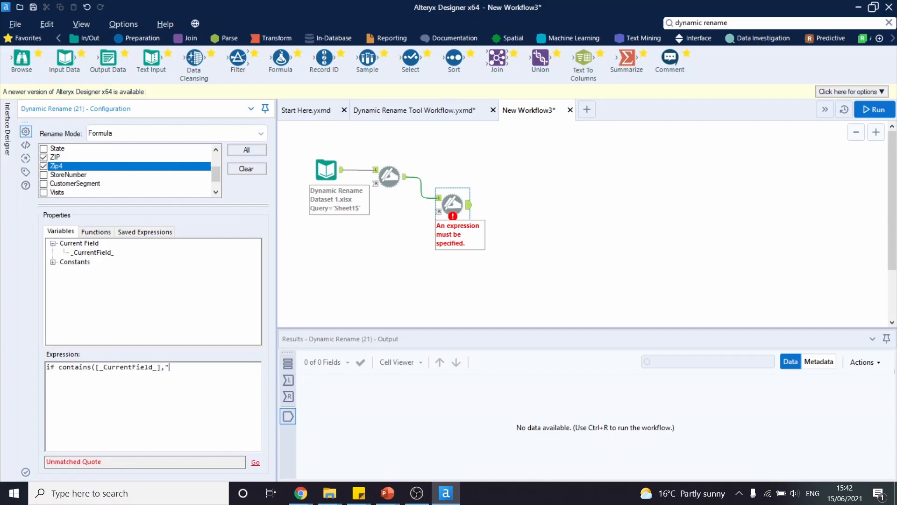
text(zip)
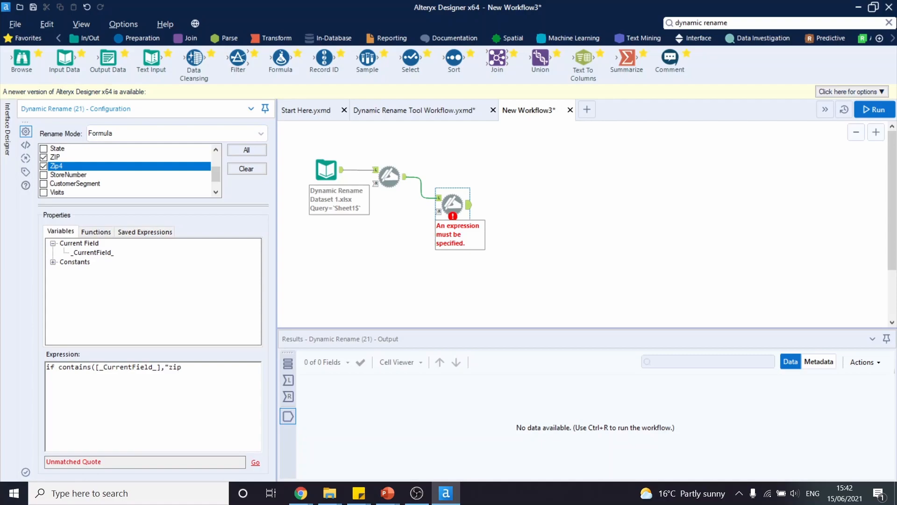
text(")
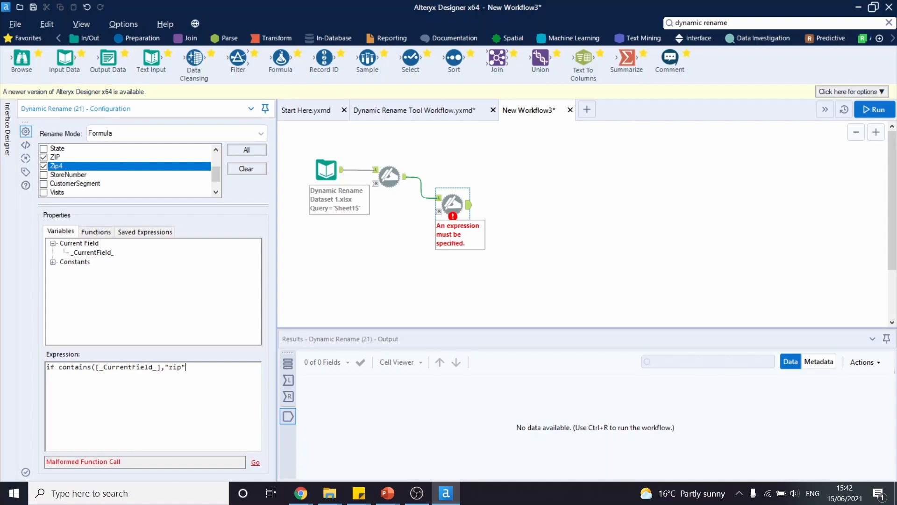
text())
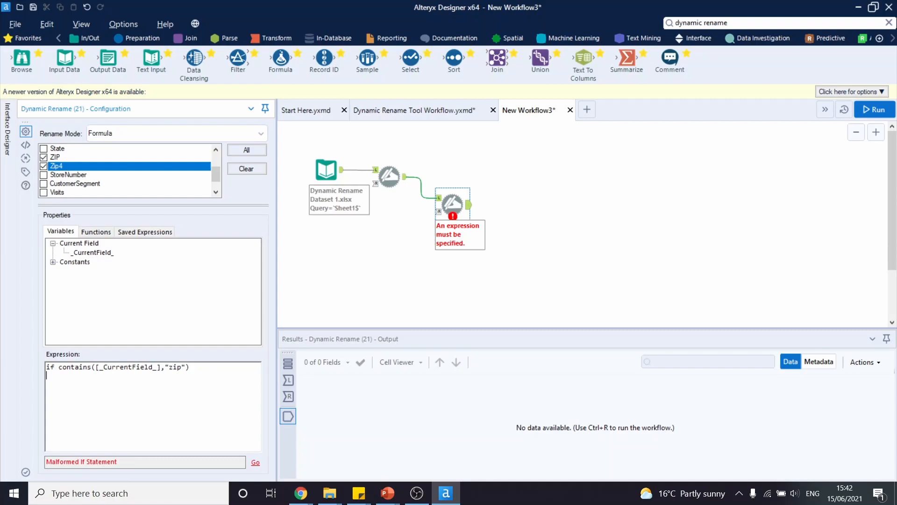
text(then)
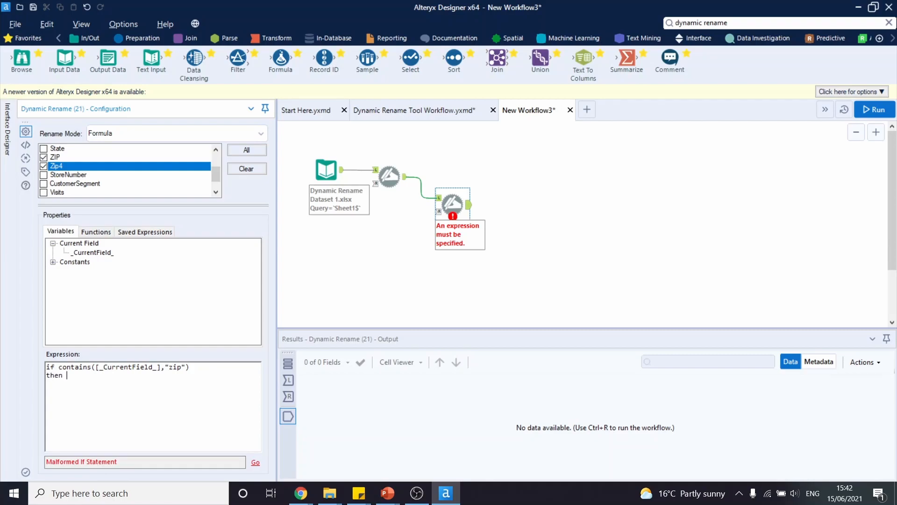
double_click(91, 252)
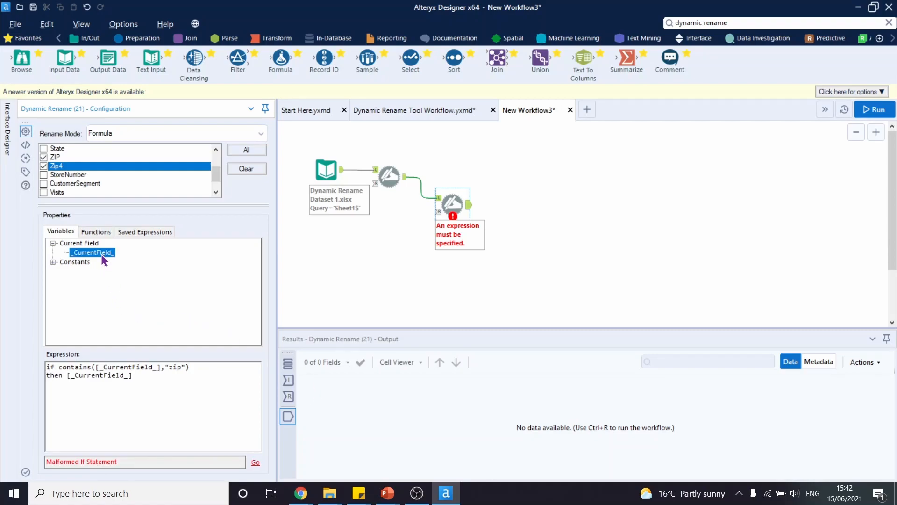
Finish with +" code" else [_CurrentField_] endif and run to get ZIP code, Zip4 code
click(134, 375)
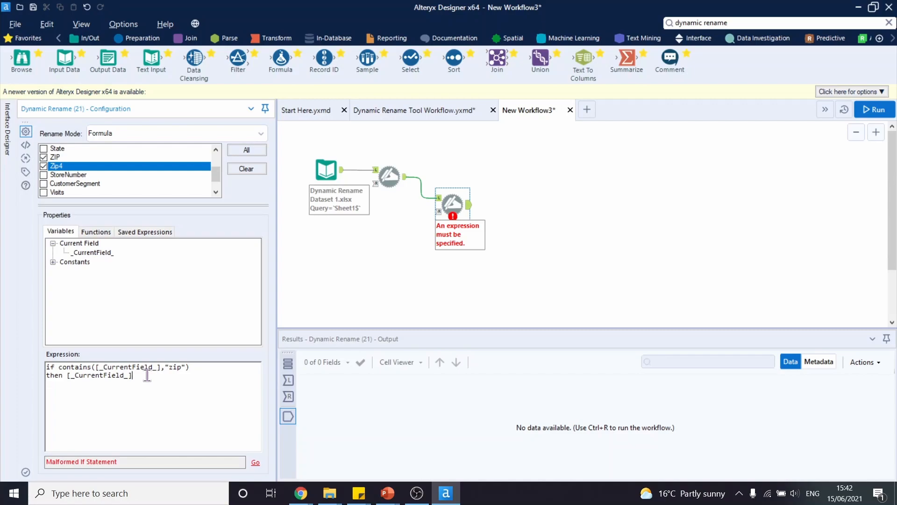
text(+")
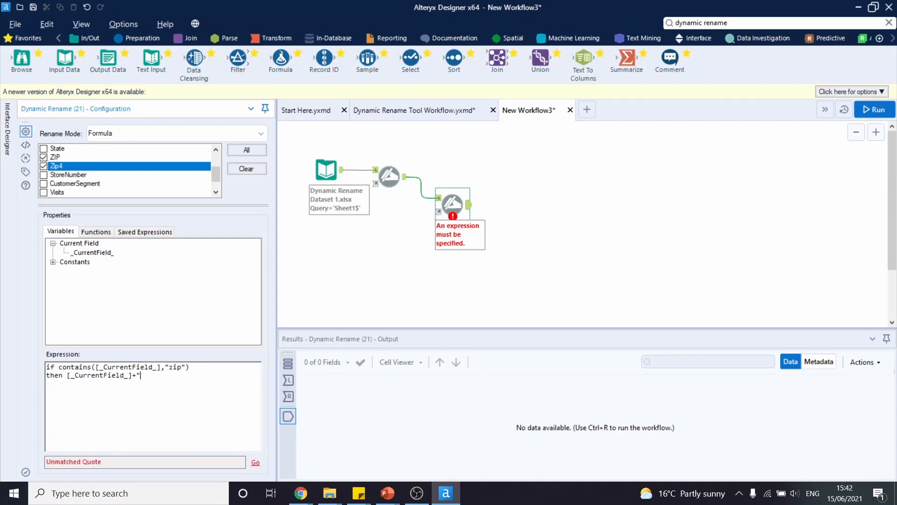
text(code)
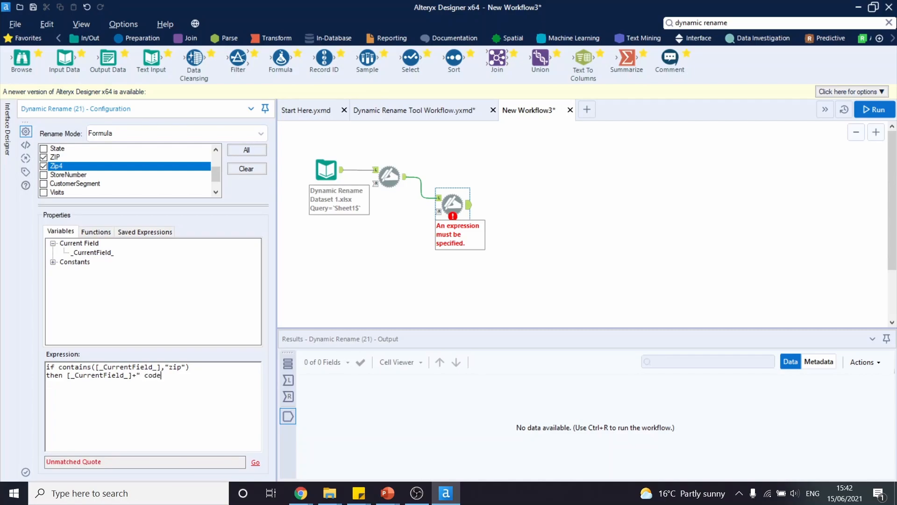
text(")
text(else)
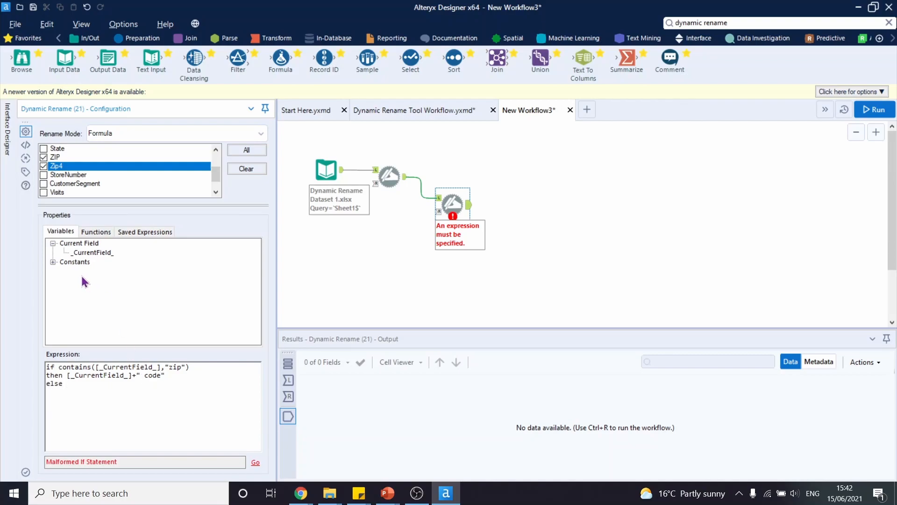
text([_CurrentField_])
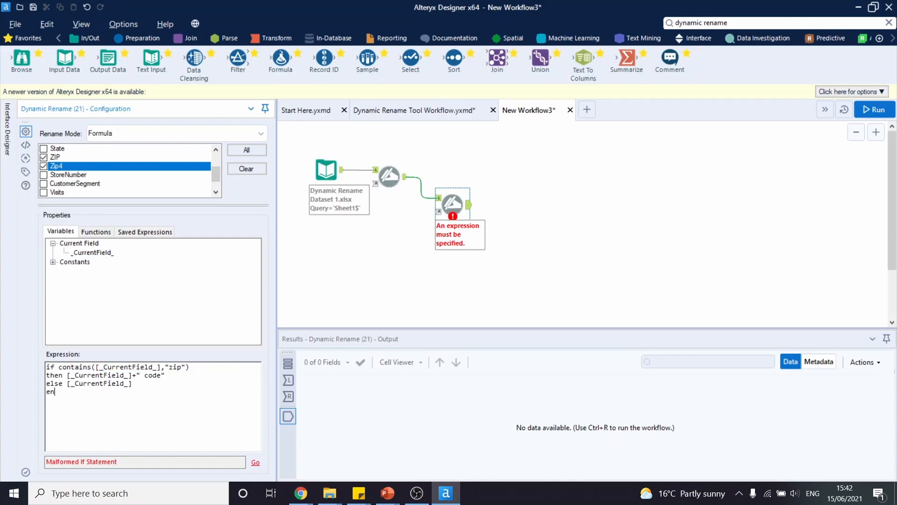
text(dif)
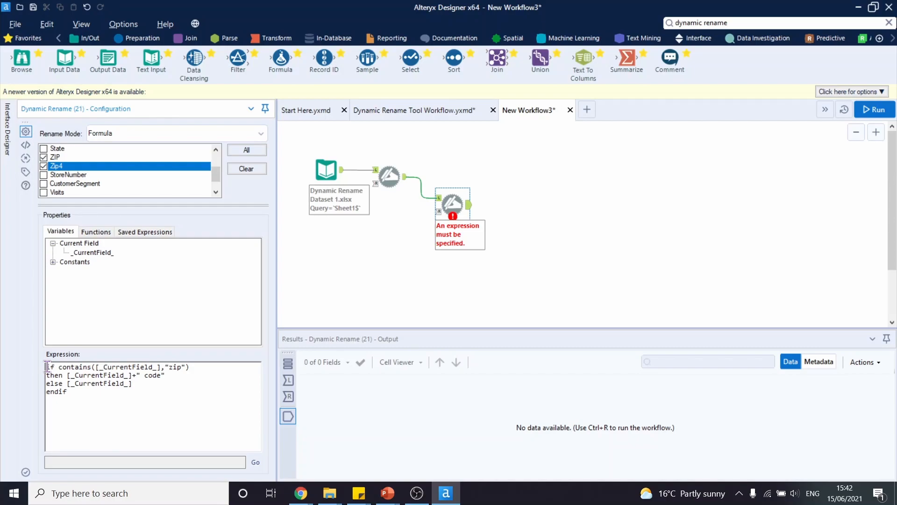
triple_click(115, 366)
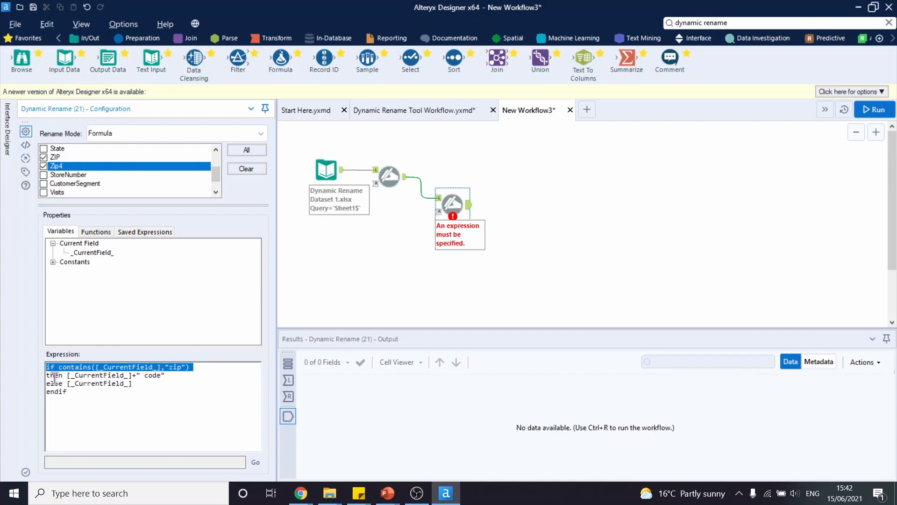
double_click(150, 375)
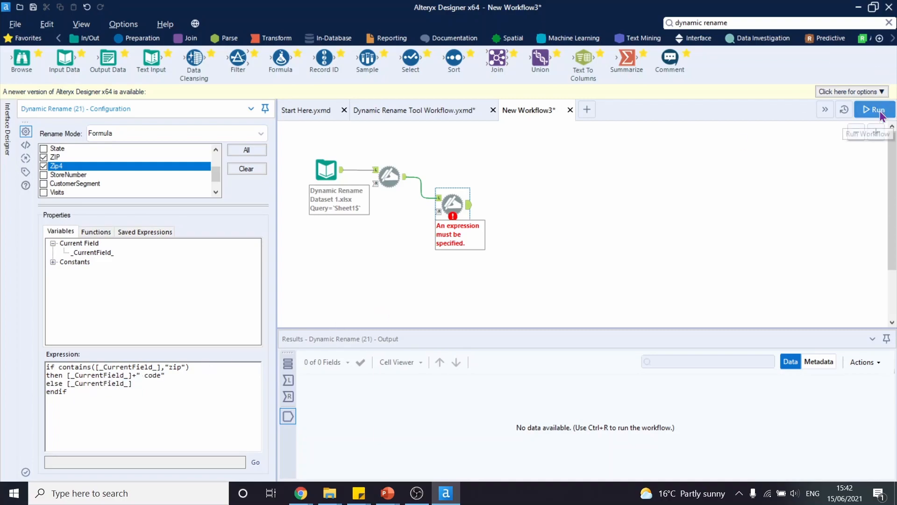
click(874, 109)
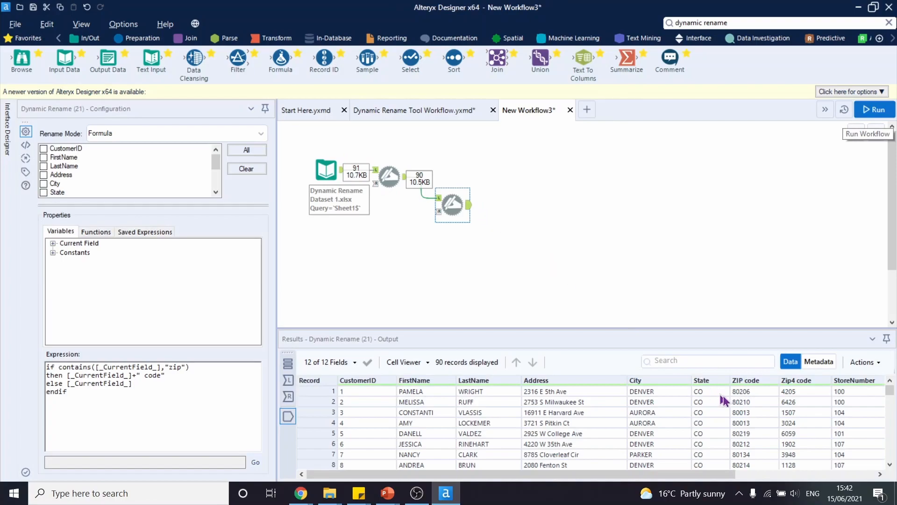
mouse_move(756, 388)
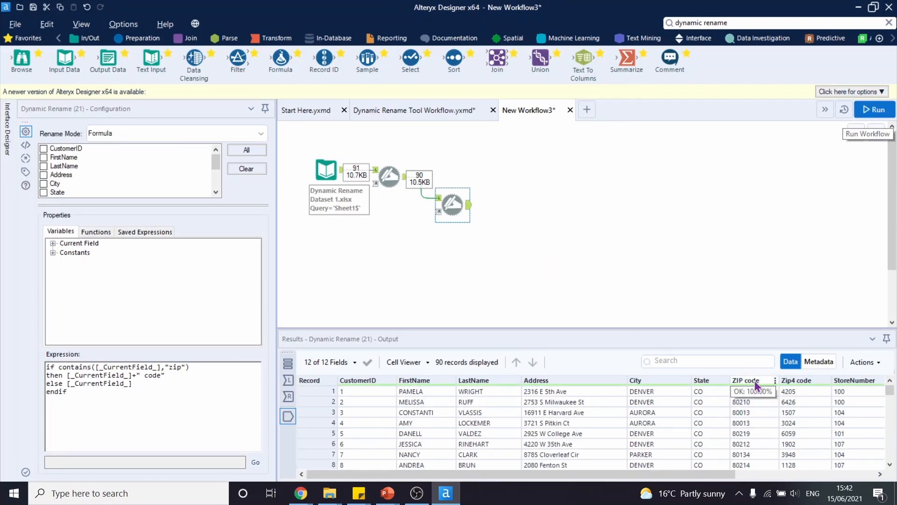
mouse_move(397, 288)
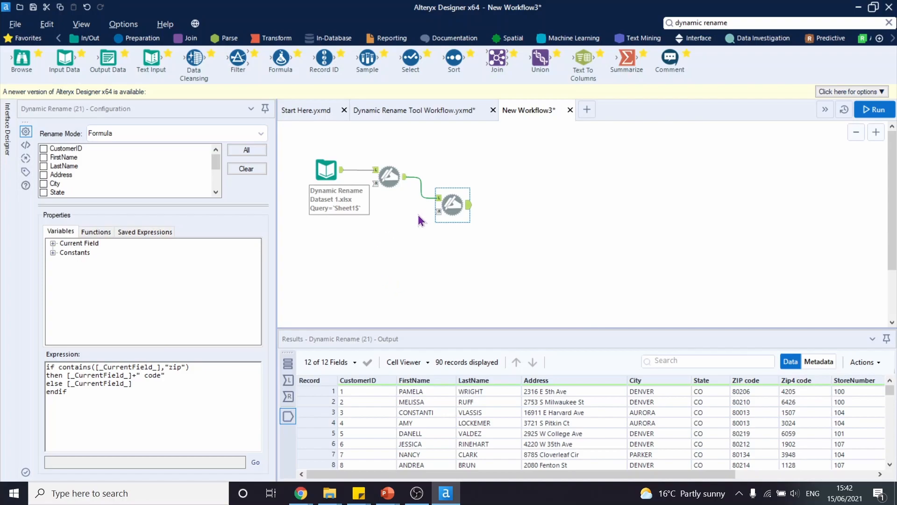
mouse_move(546, 208)
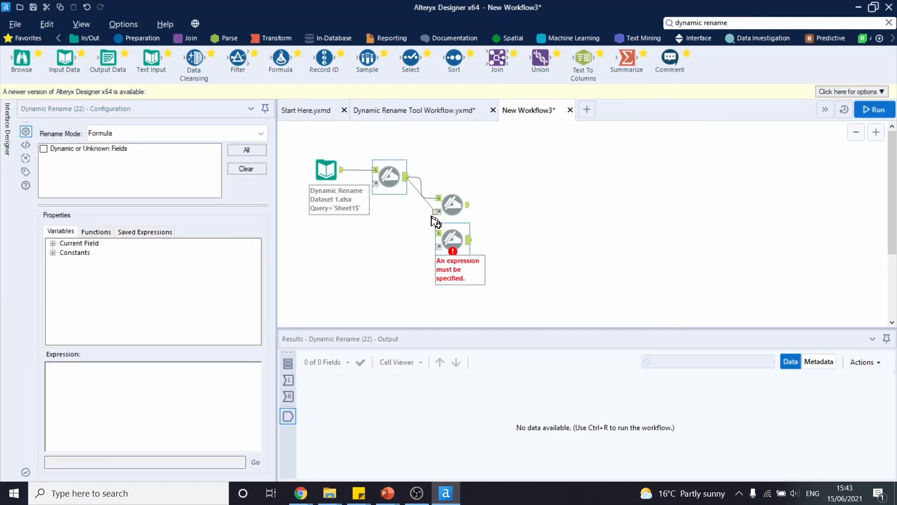
Connect a new Dynamic Rename in Add Prefix/Suffix mode with Visits and Spend ticked
click(452, 238)
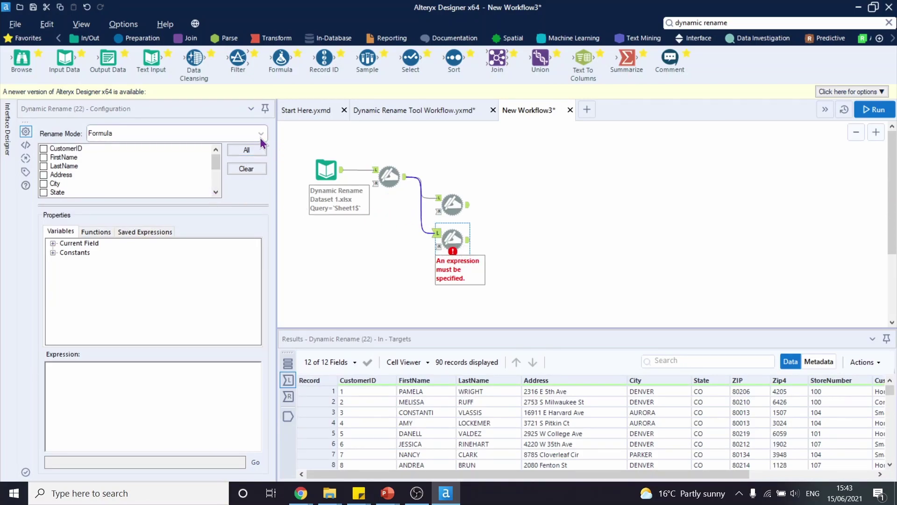
click(260, 133)
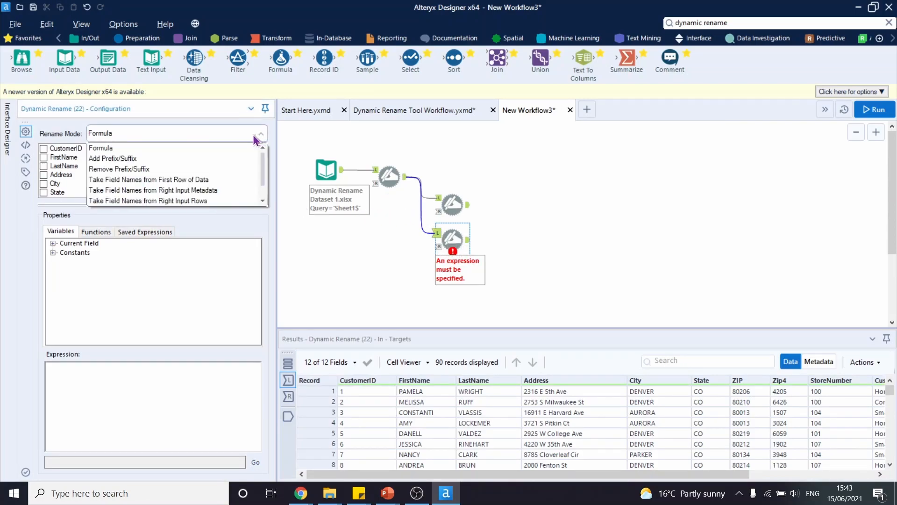
mouse_move(183, 165)
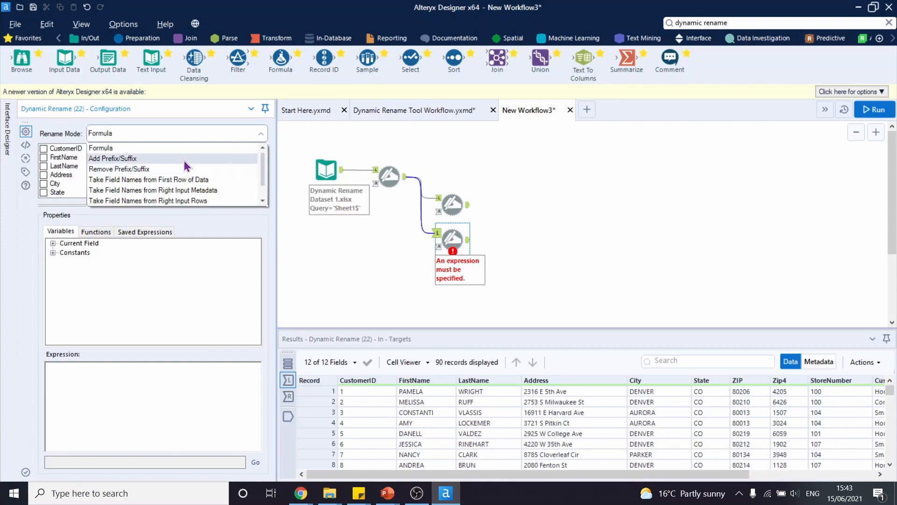
click(113, 158)
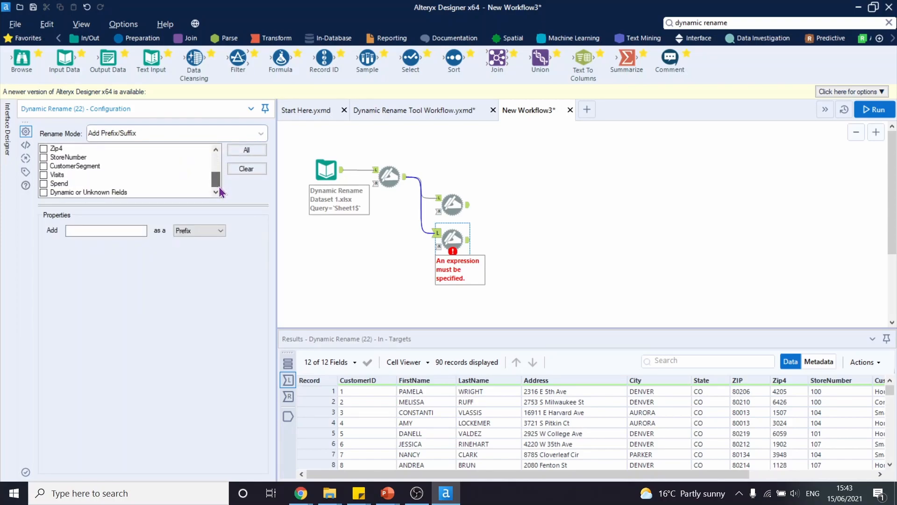
click(44, 183)
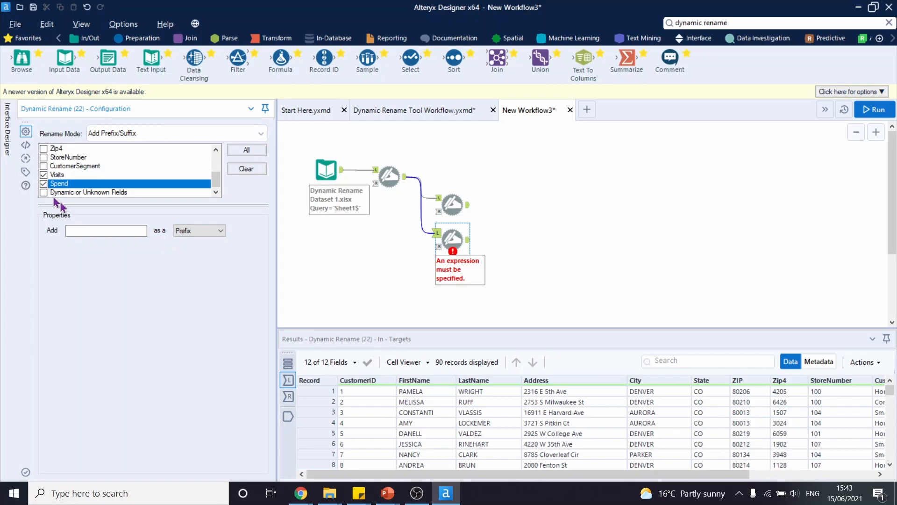
Set Total as the prefix and run to produce TotalVisits and TotalSpend
text(Total)
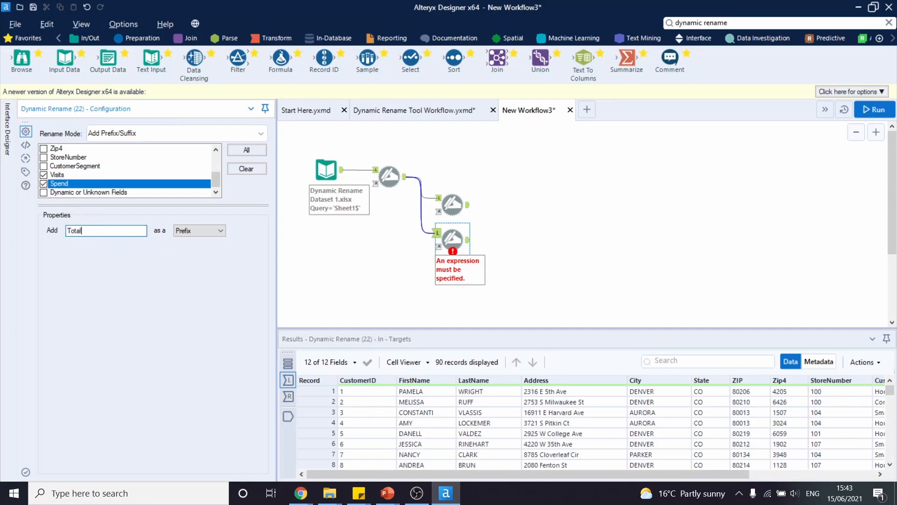
click(197, 230)
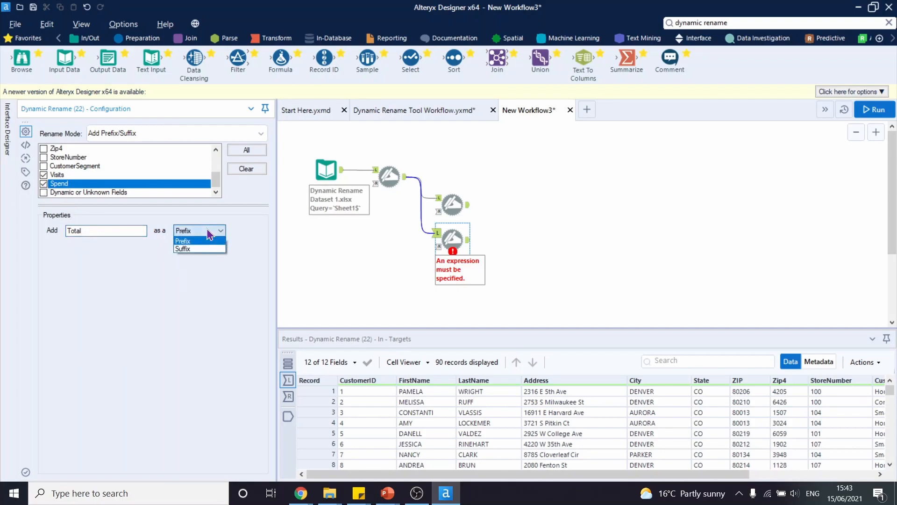
click(874, 109)
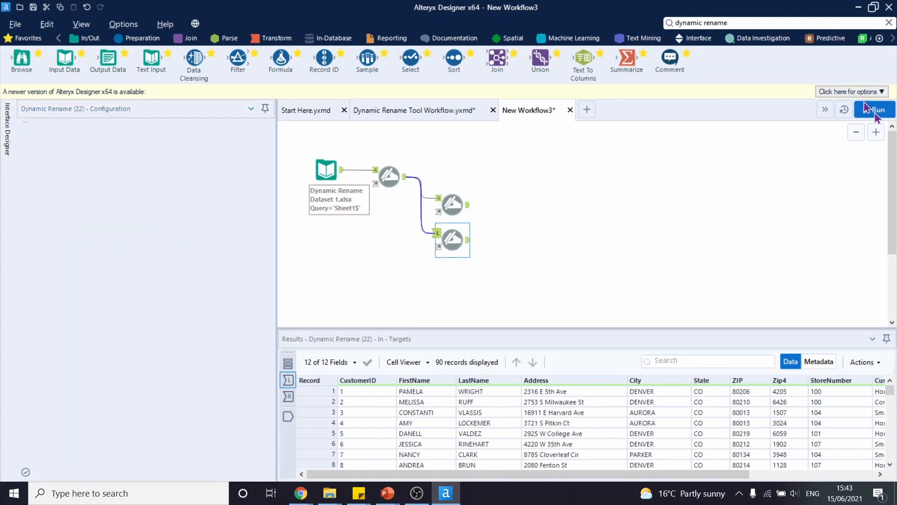
click(874, 109)
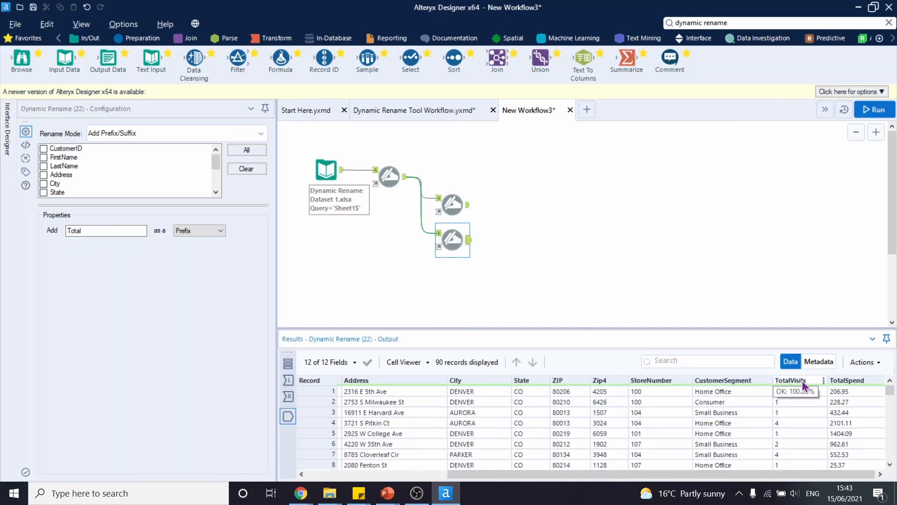
mouse_move(838, 384)
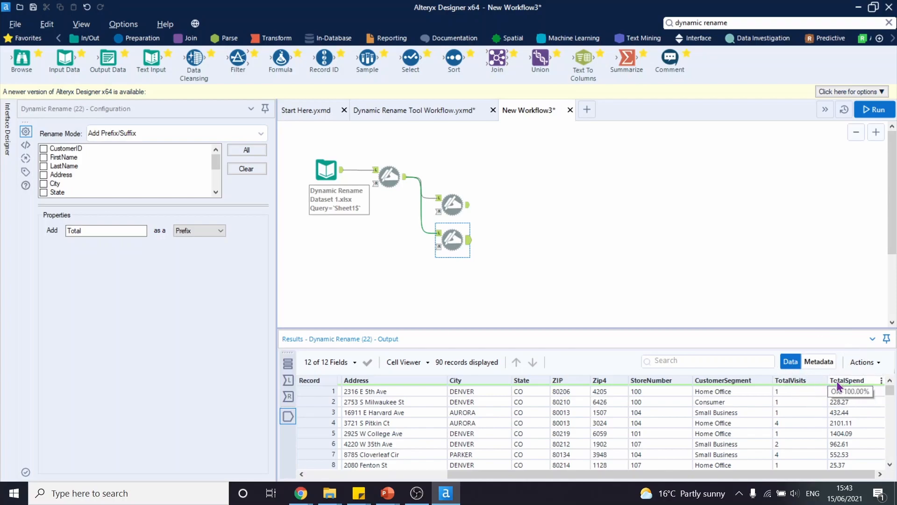
mouse_move(617, 227)
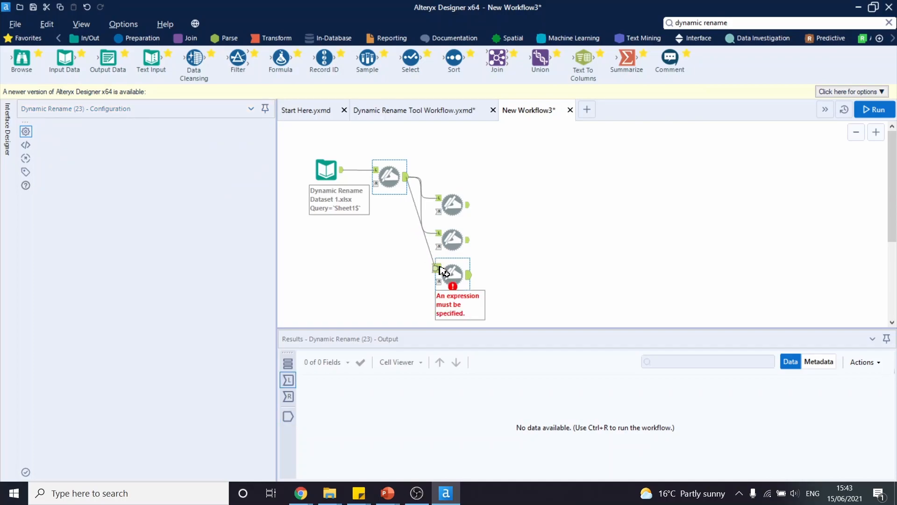
Remove the suffix Number from StoreNumber, run, and view the resulting Store column
click(451, 272)
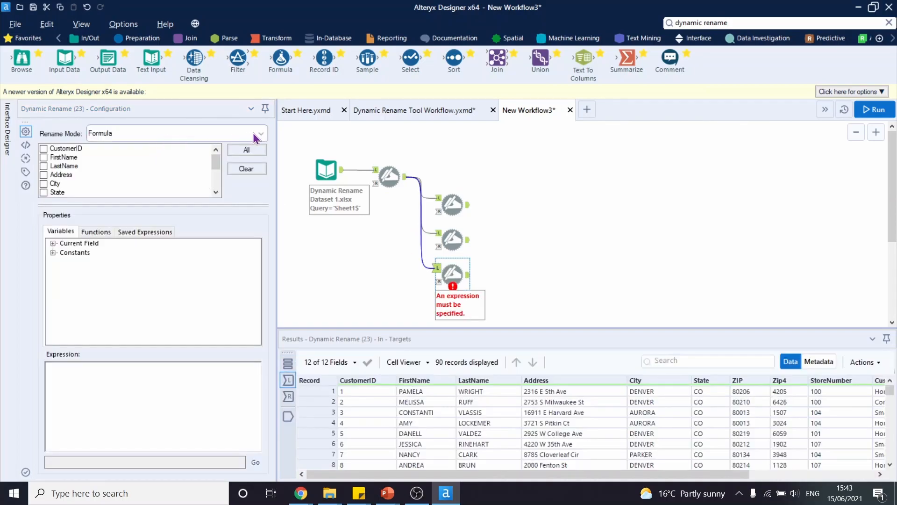
click(258, 132)
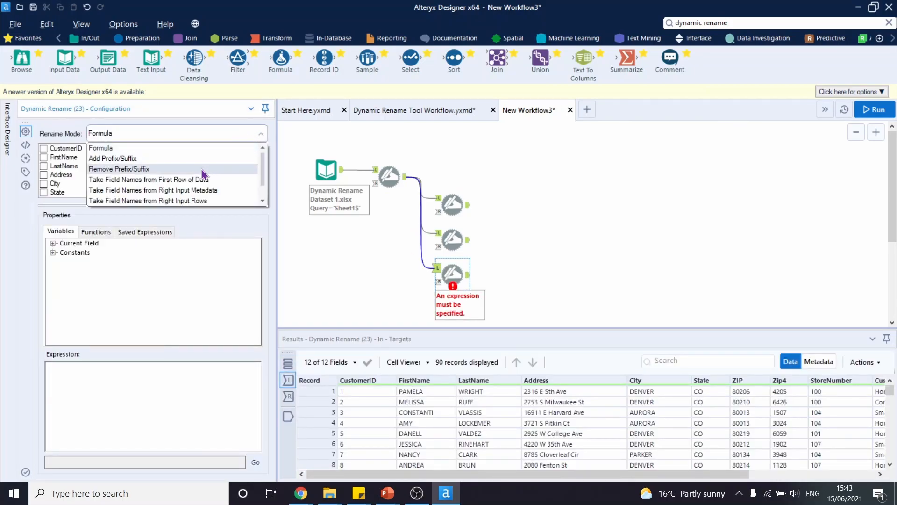
click(118, 168)
text(Number)
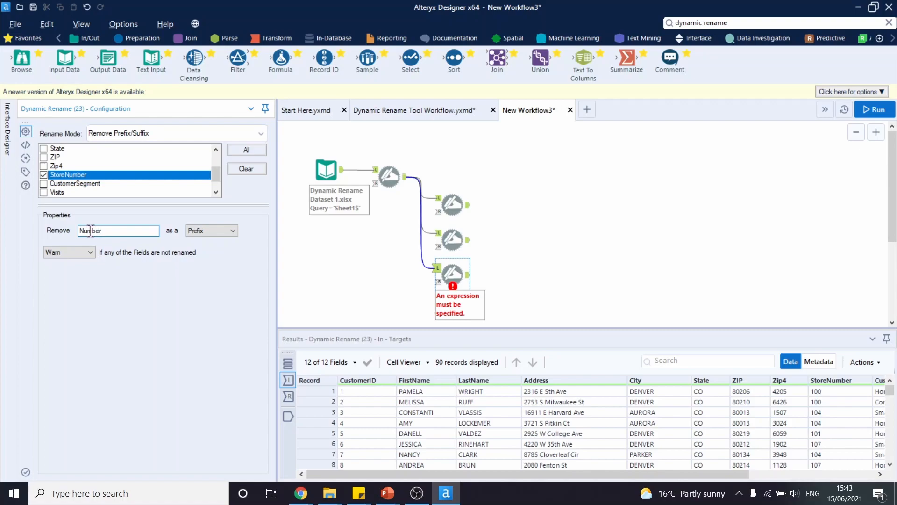
click(211, 230)
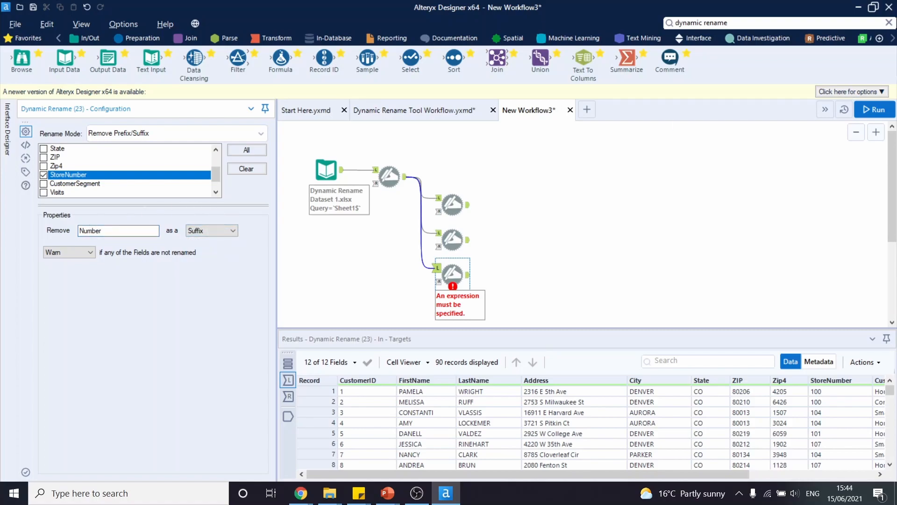
click(874, 110)
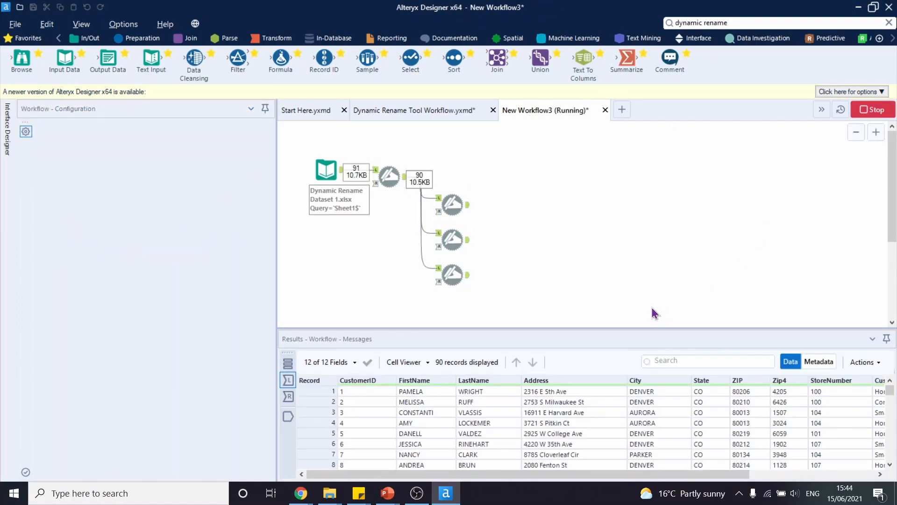
click(451, 275)
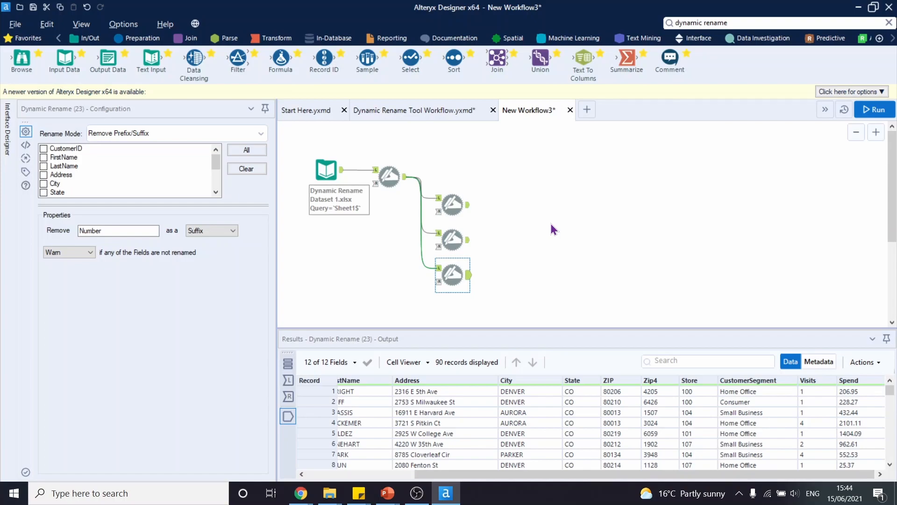
mouse_move(561, 243)
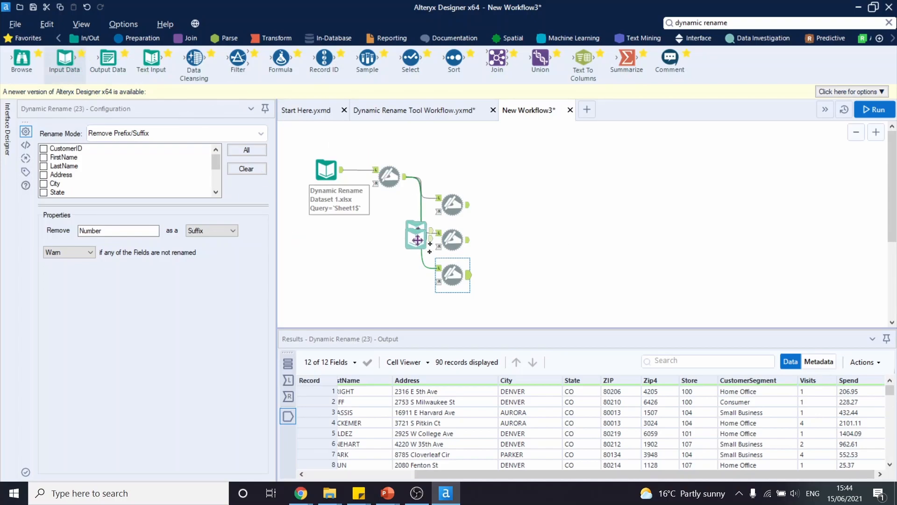
Add a second Input Data tool reading Sheet1 of Dynamic Rename Dataset 2
click(334, 303)
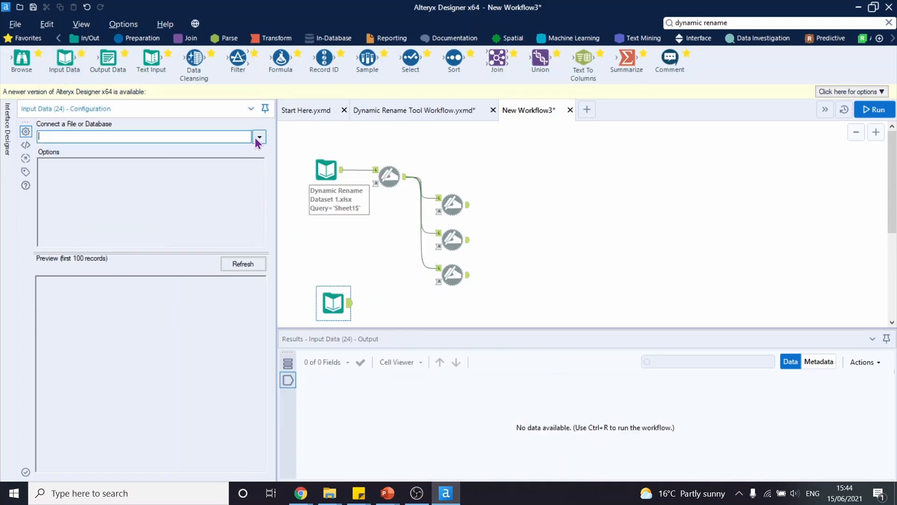
click(259, 137)
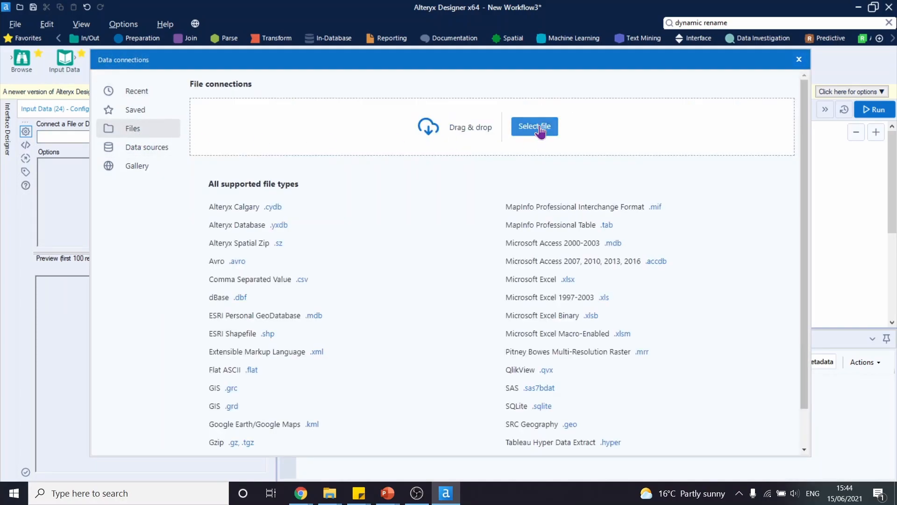
click(533, 127)
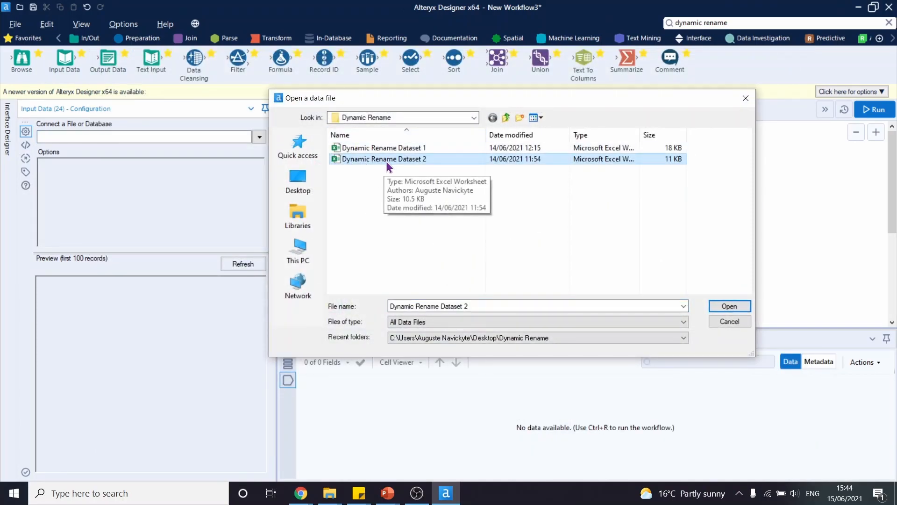
click(728, 306)
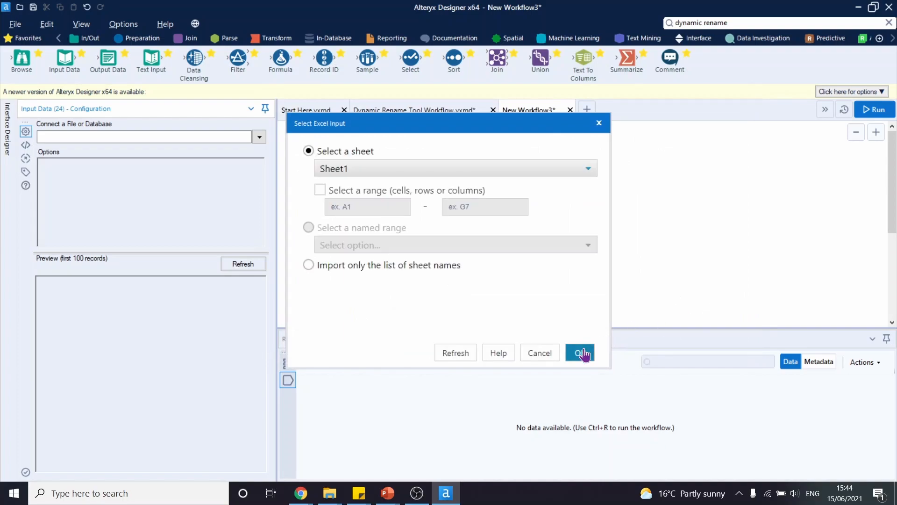
click(580, 352)
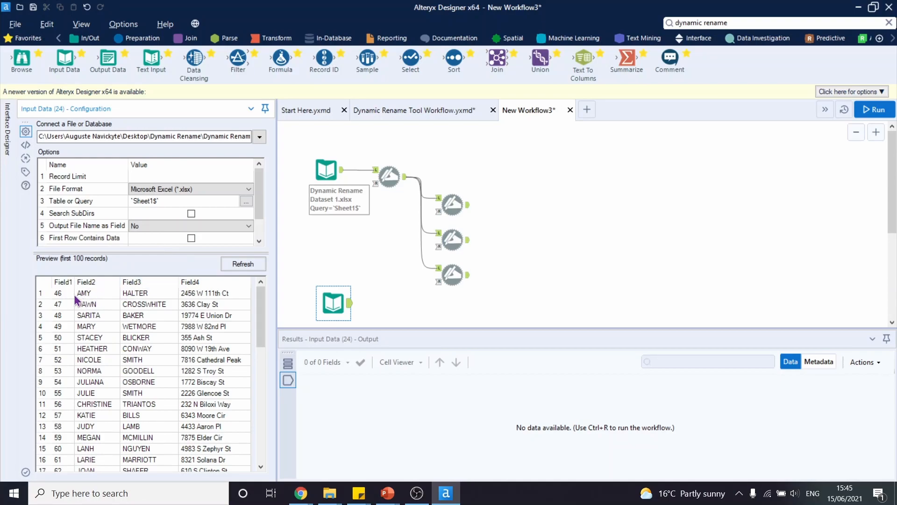
mouse_move(57, 297)
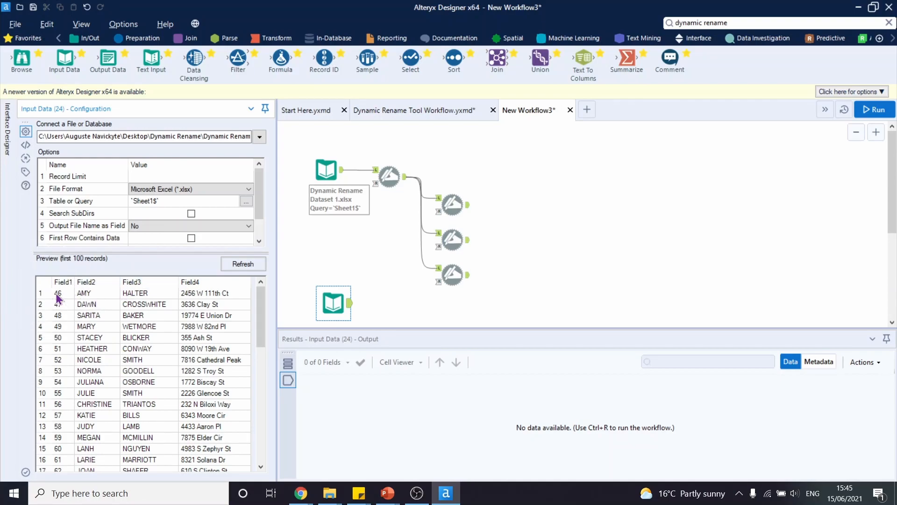
mouse_move(212, 296)
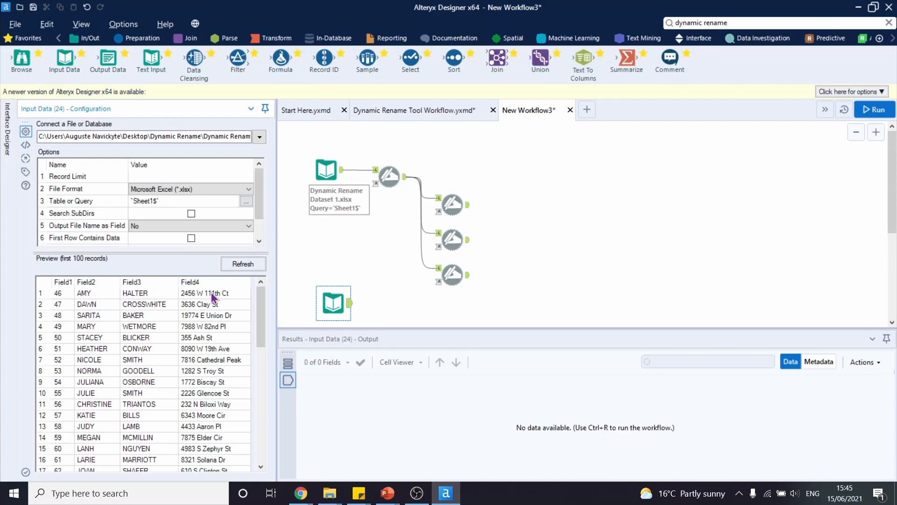
mouse_move(238, 296)
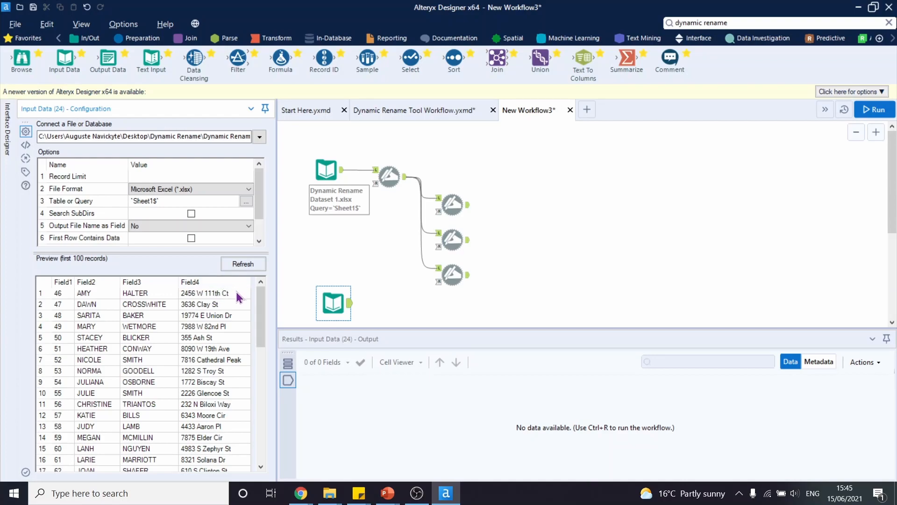
mouse_move(224, 297)
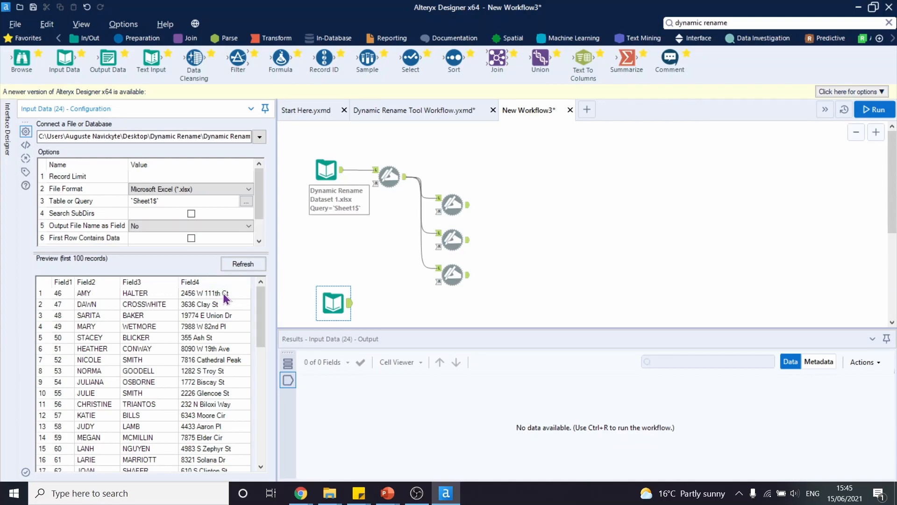
mouse_move(347, 220)
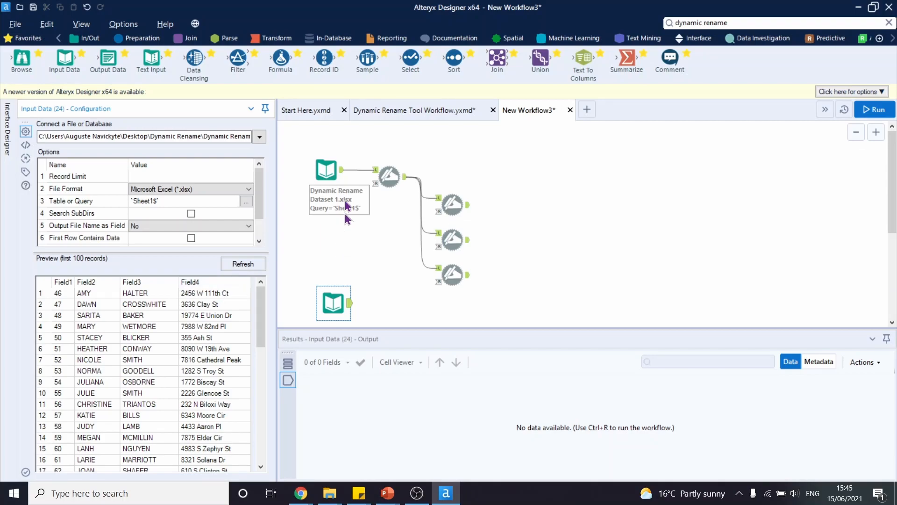
mouse_move(762, 23)
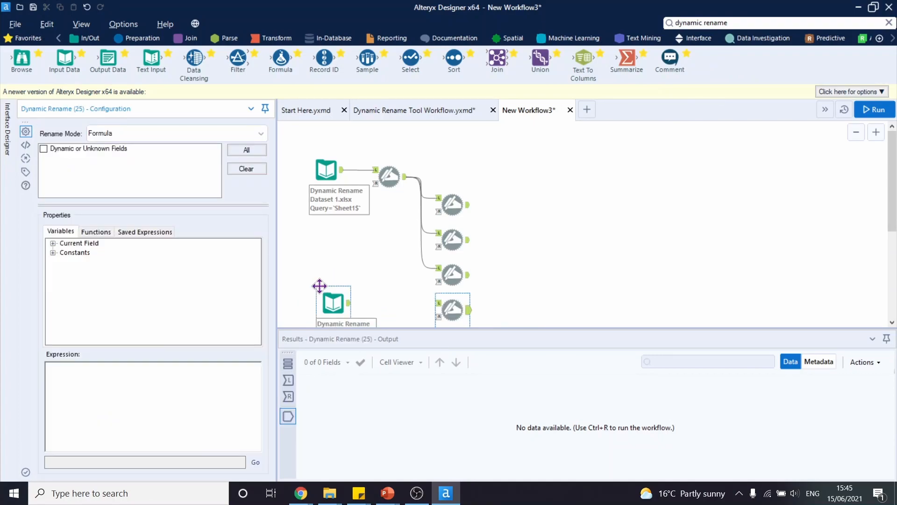
mouse_move(350, 309)
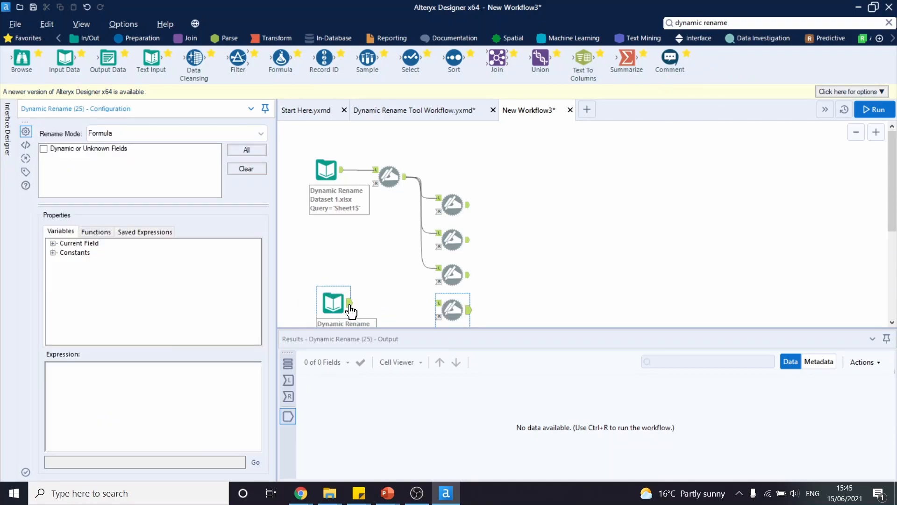
mouse_move(349, 309)
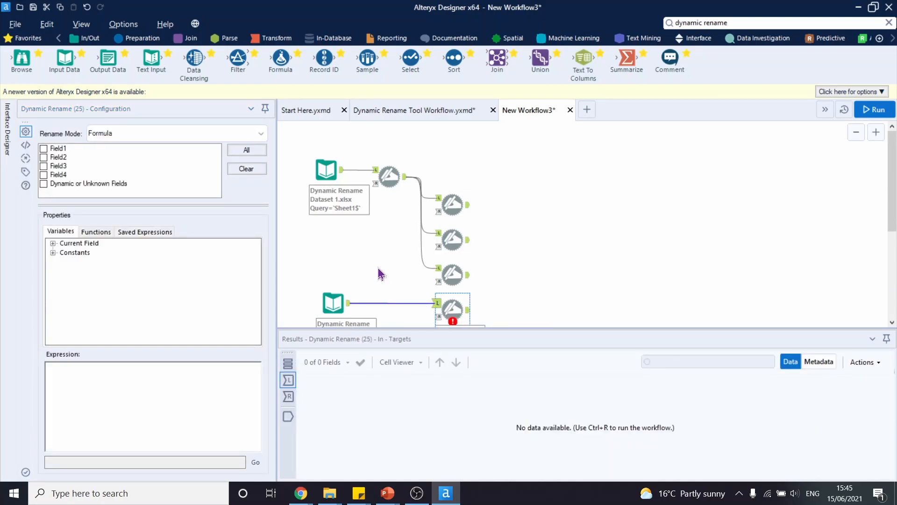
Wire both streams into a Dynamic Rename taking field names from right input metadata and run
click(389, 174)
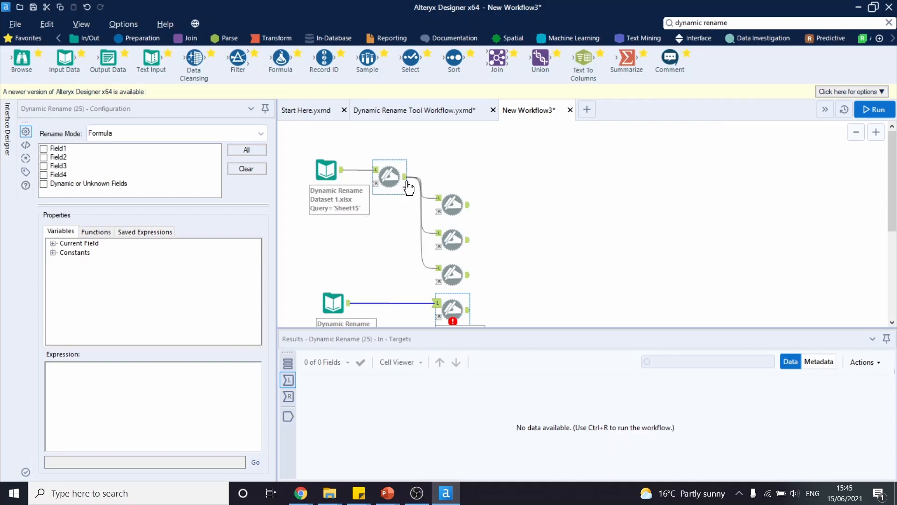
mouse_move(406, 180)
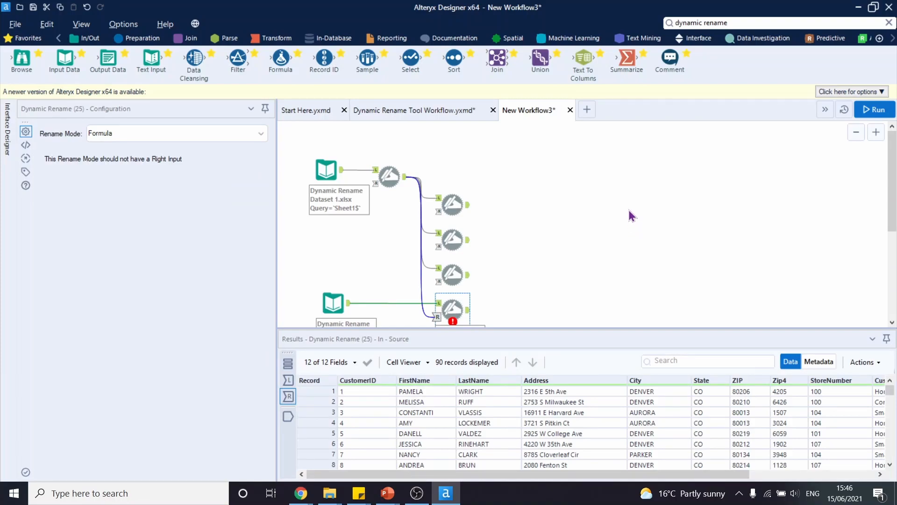
mouse_move(451, 308)
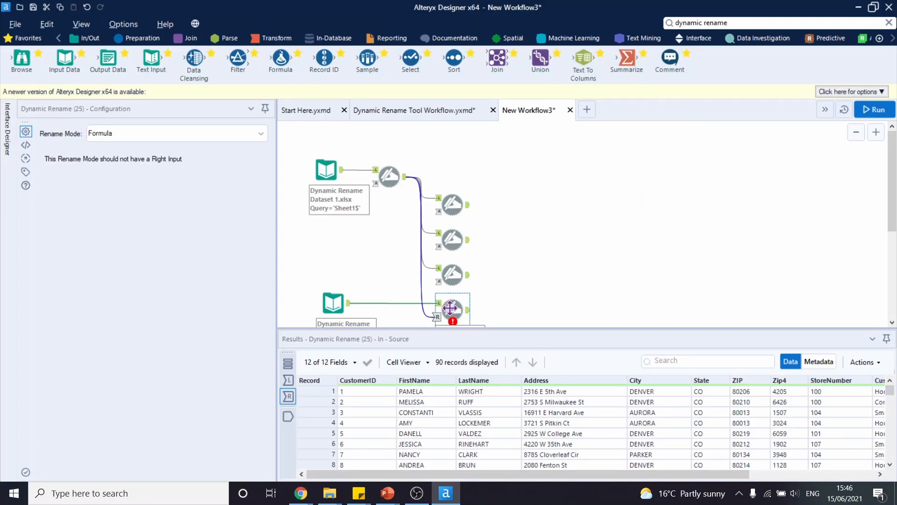
mouse_move(194, 200)
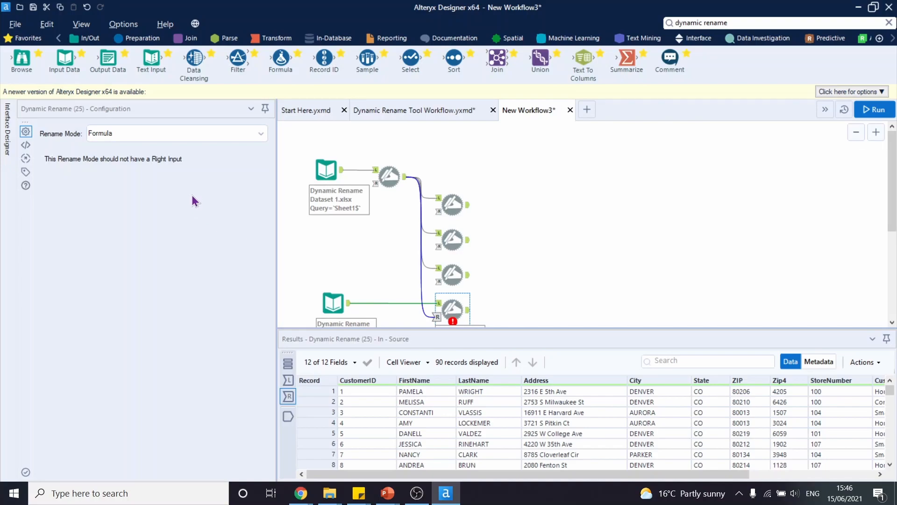
click(259, 133)
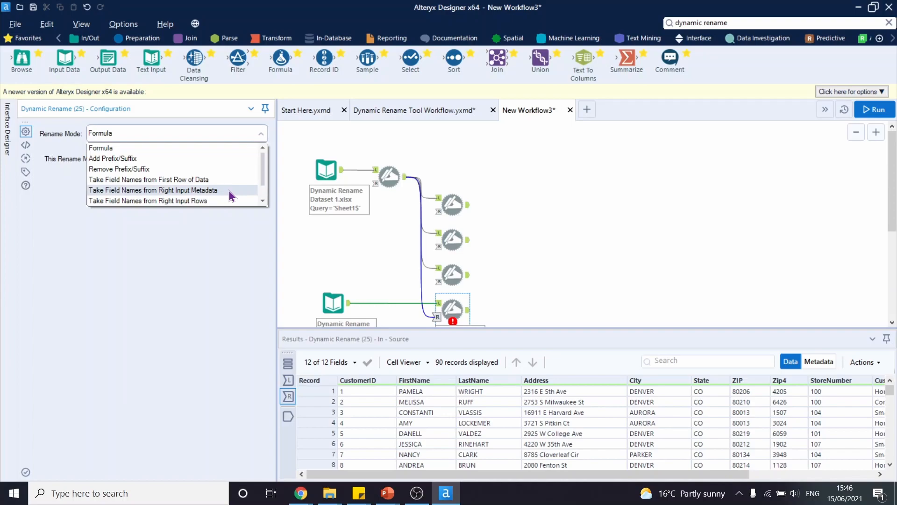
click(152, 191)
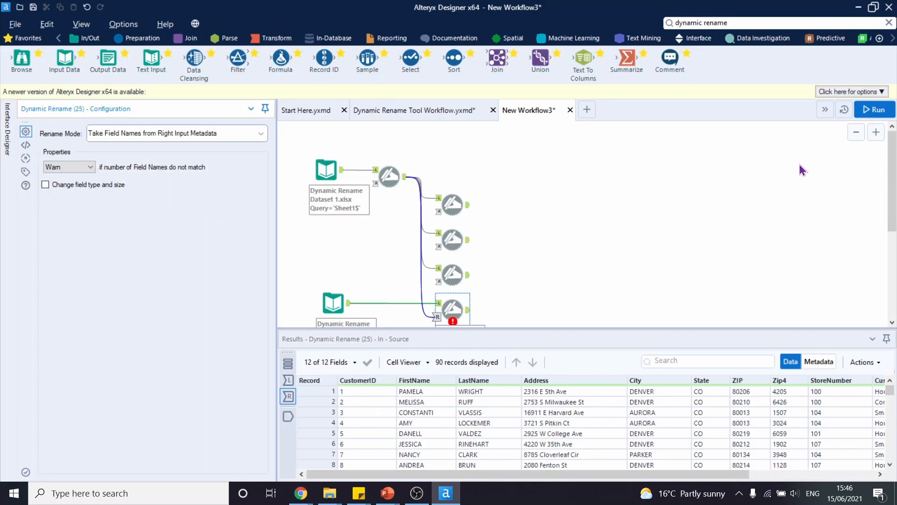
click(871, 109)
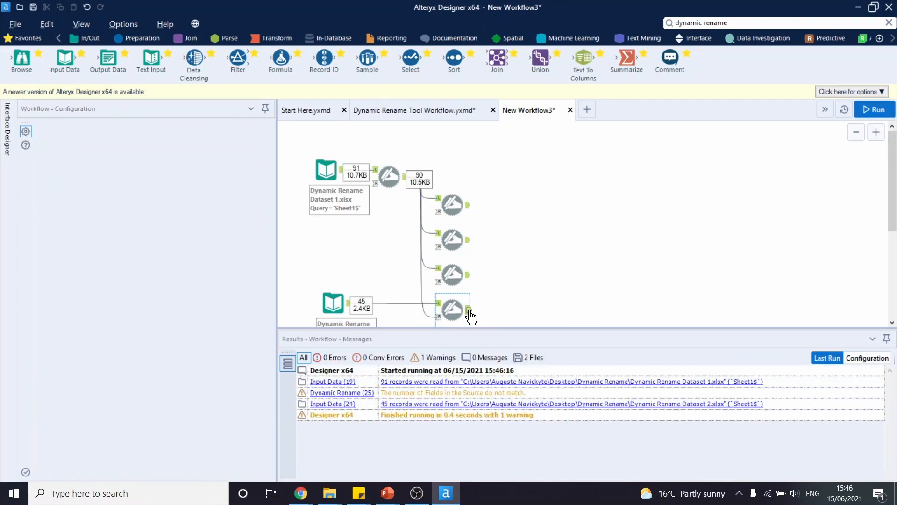
View Dataset 2's 45 records now headed CustomerID, FirstName, LastName and Address
click(452, 308)
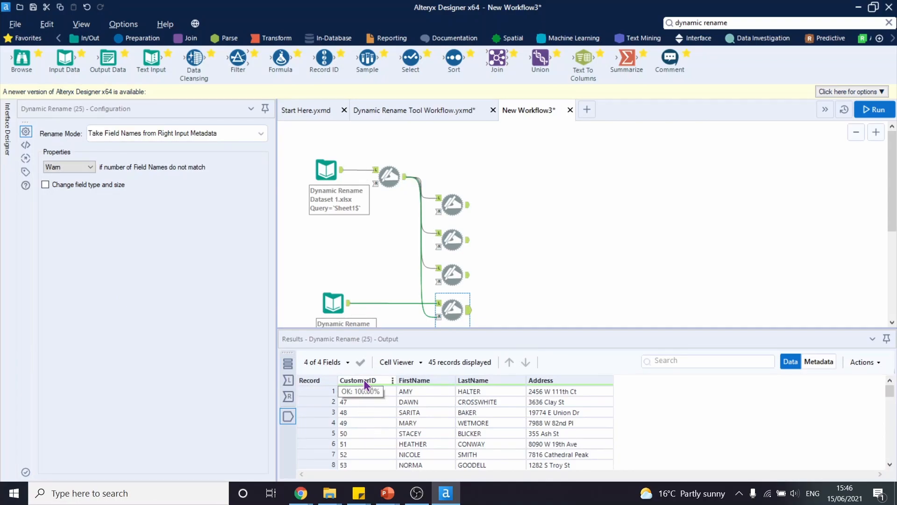
mouse_move(506, 385)
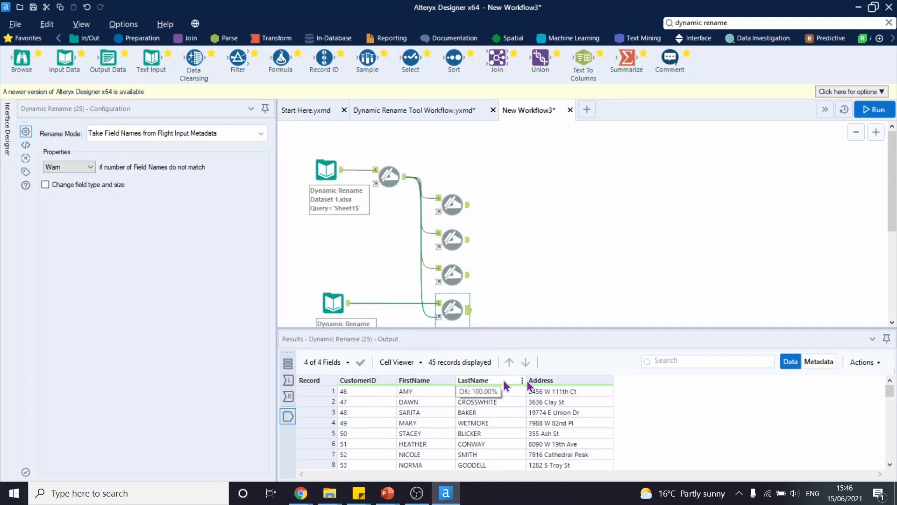